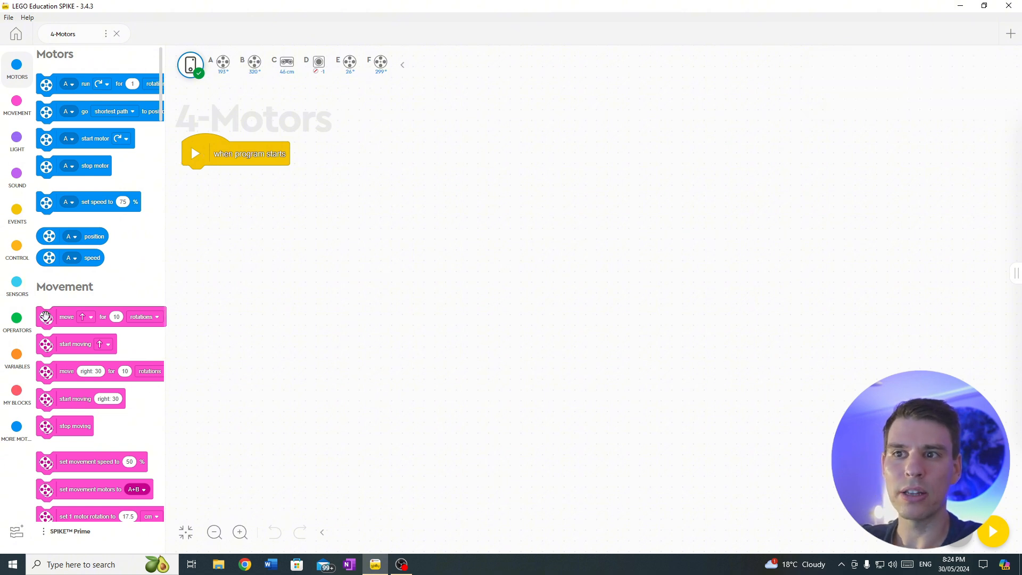
Step: Add set-speed-75% and start-motor blocks under program start and assign ports A, E, B, F
{"action": "scroll", "scroll_direction": "down", "scroll_amount": 3}
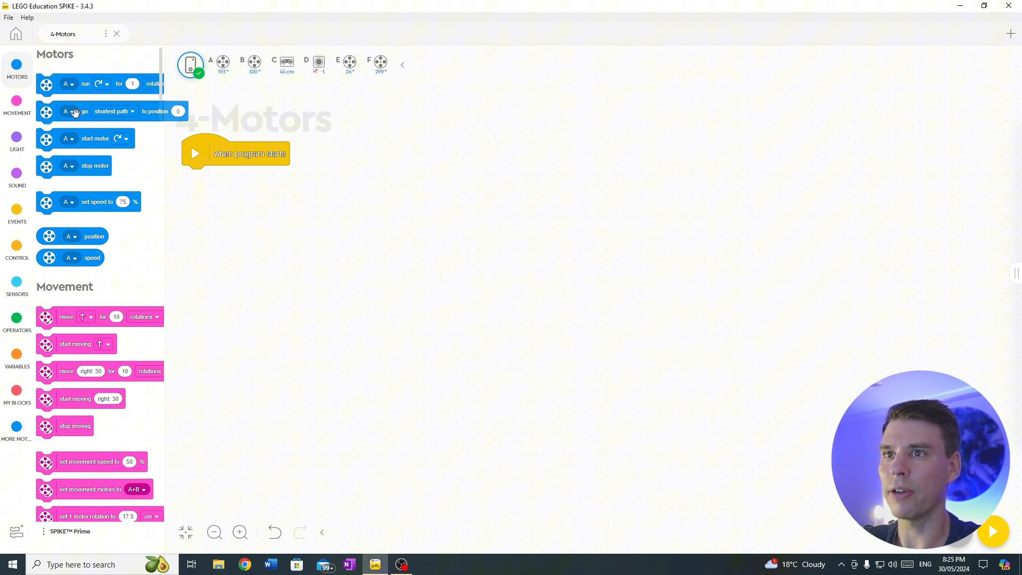
{"action": "left_click_drag", "start_coordinate": [88, 202], "coordinate": [255, 190]}
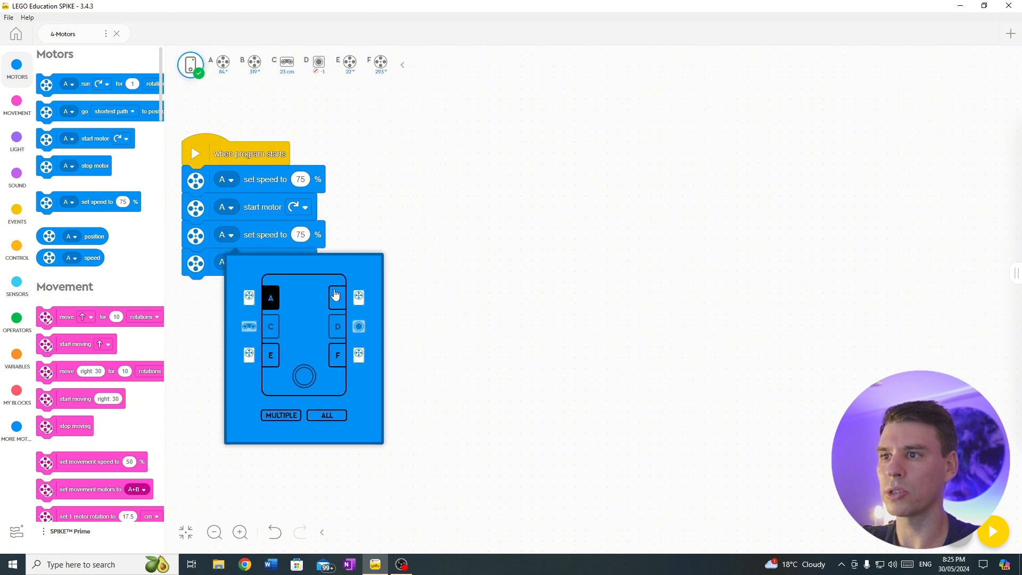
{"action": "left_click", "coordinate": [337, 297]}
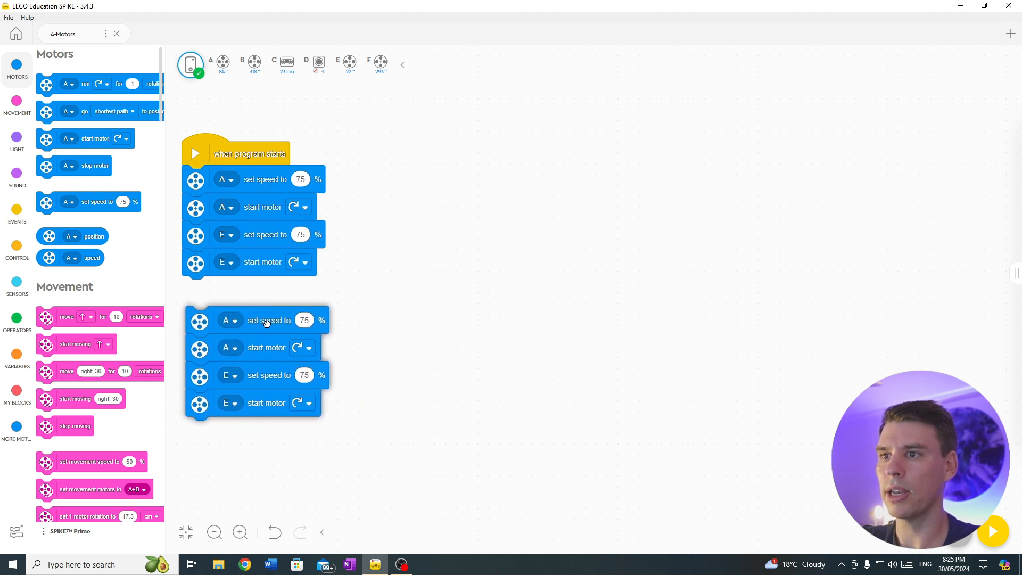
{"action": "left_click", "coordinate": [230, 321]}
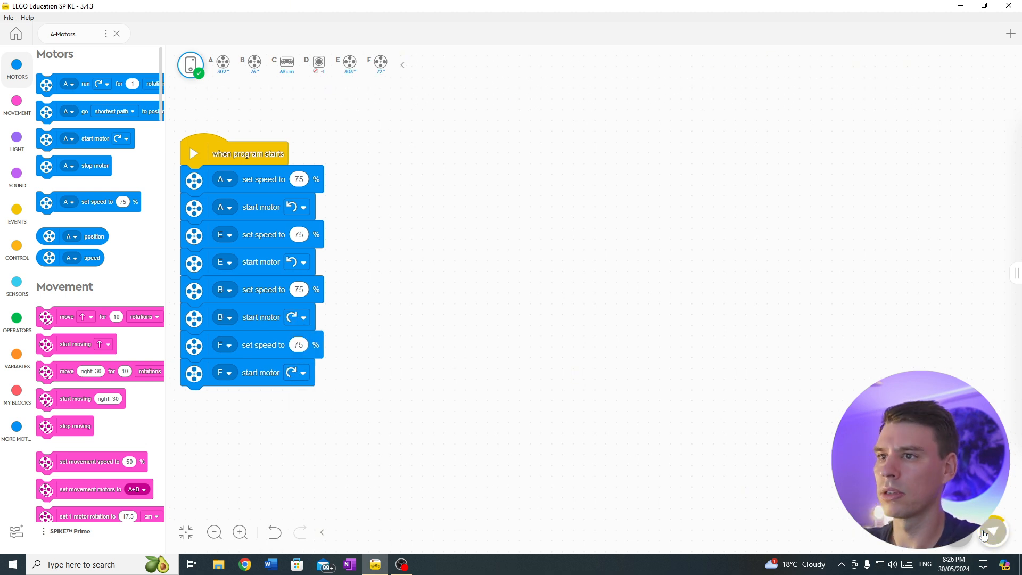
Step: Create a My Block named Forward
{"action": "left_click", "coordinate": [17, 394]}
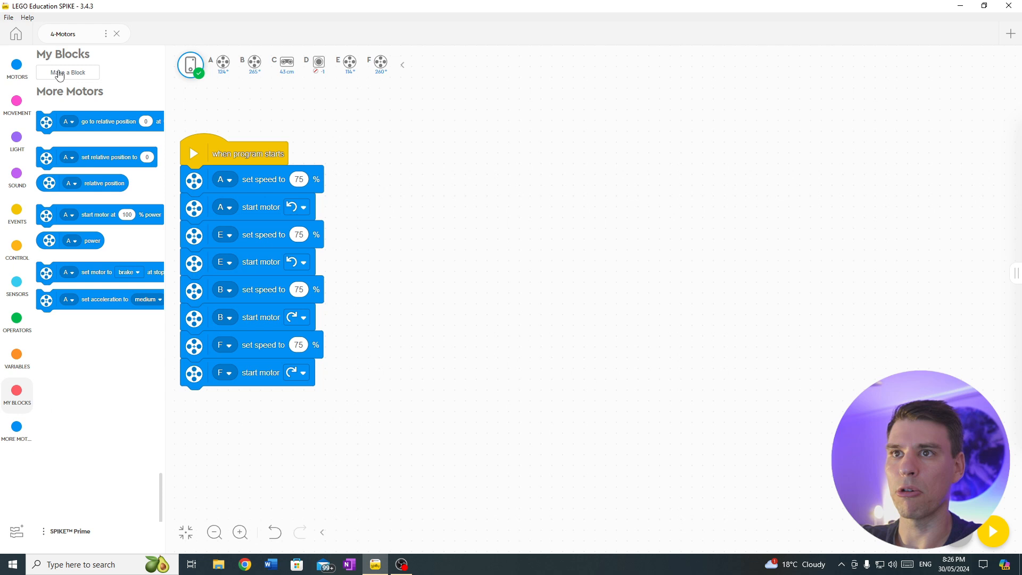
{"action": "left_click", "coordinate": [67, 72]}
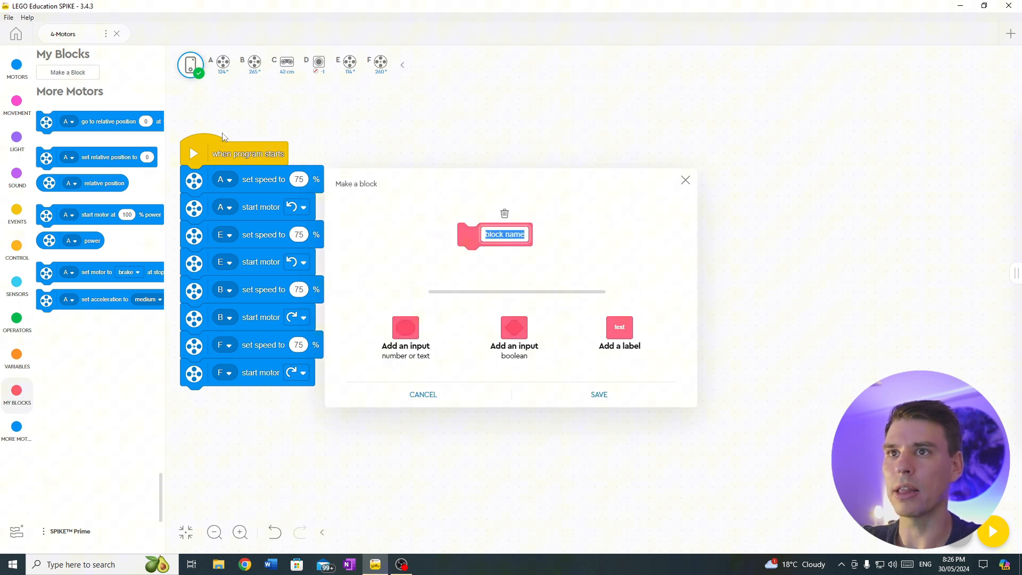
{"action": "type", "text": "Forward"}
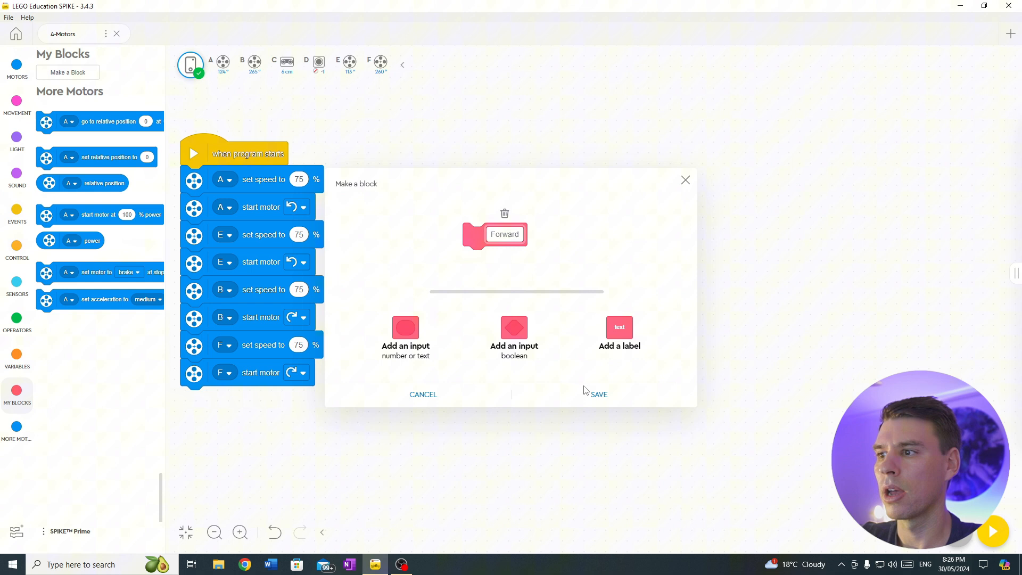
{"action": "left_click", "coordinate": [598, 394]}
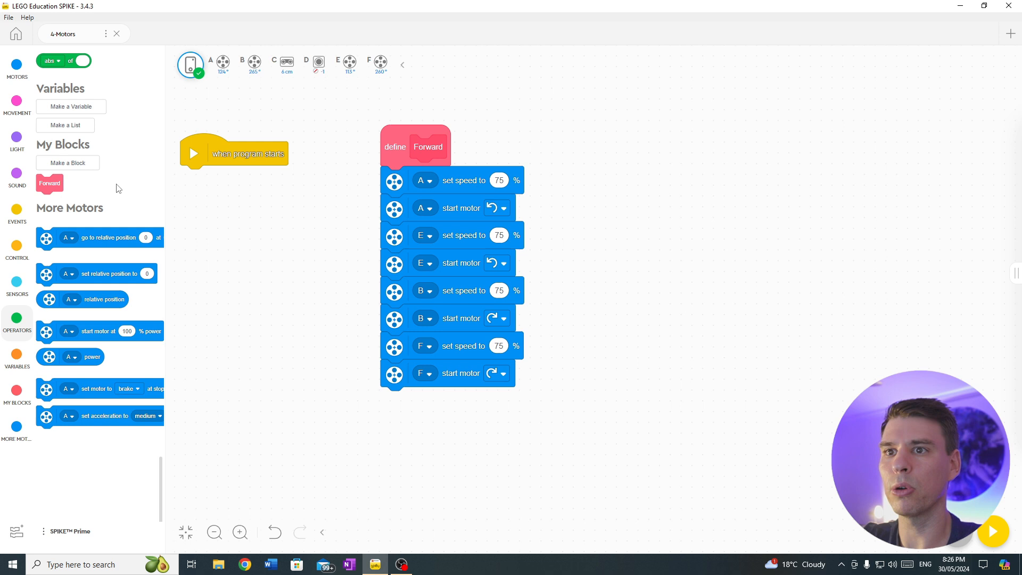
Step: Call Forward under program start and move the motor stack under define Forward
{"action": "left_click_drag", "start_coordinate": [50, 184], "coordinate": [198, 177]}
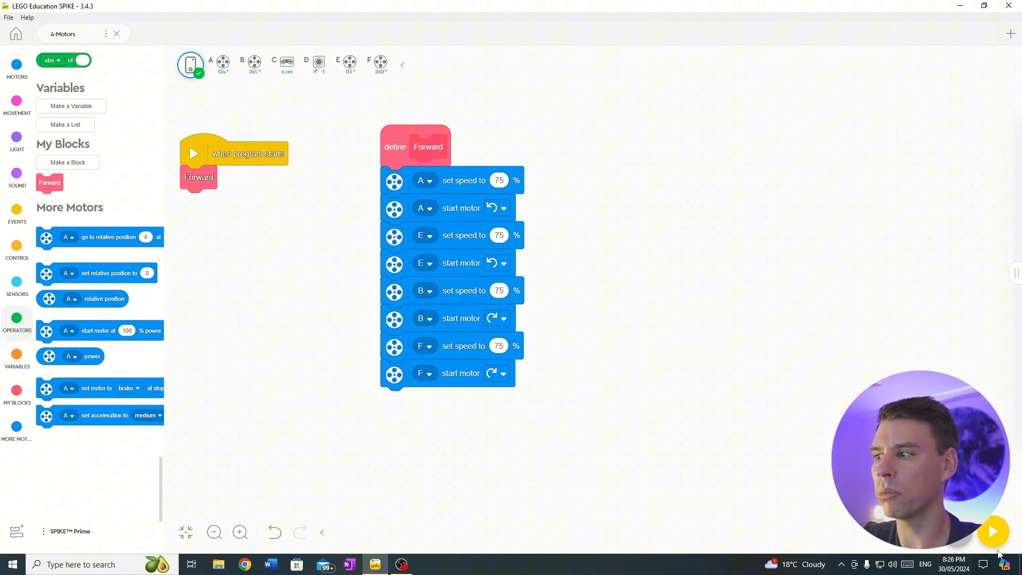
{"action": "left_click_drag", "start_coordinate": [414, 147], "coordinate": [430, 150]}
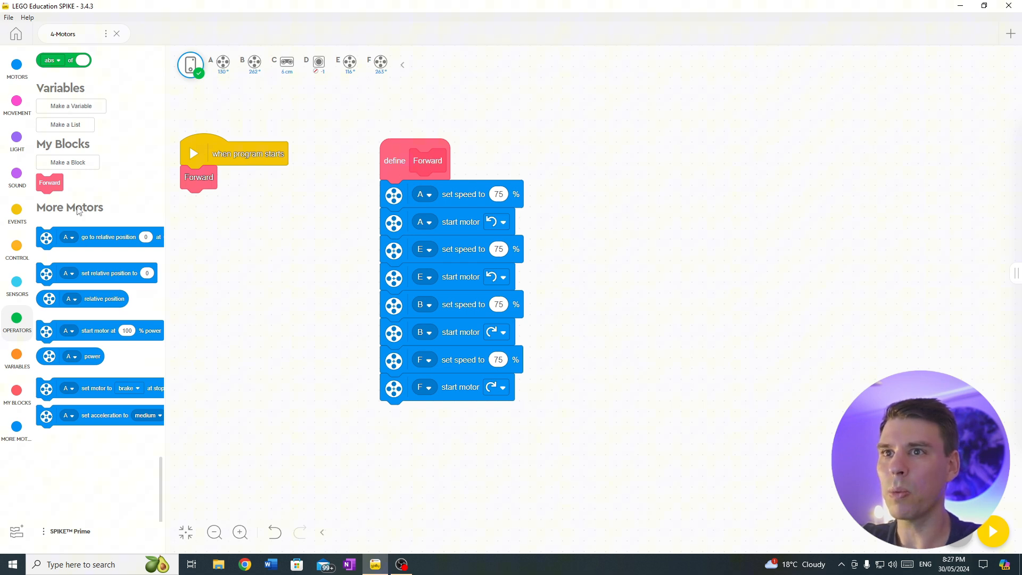
{"action": "mouse_move", "coordinate": [28, 236]}
{"action": "type", "text": "Stop"}
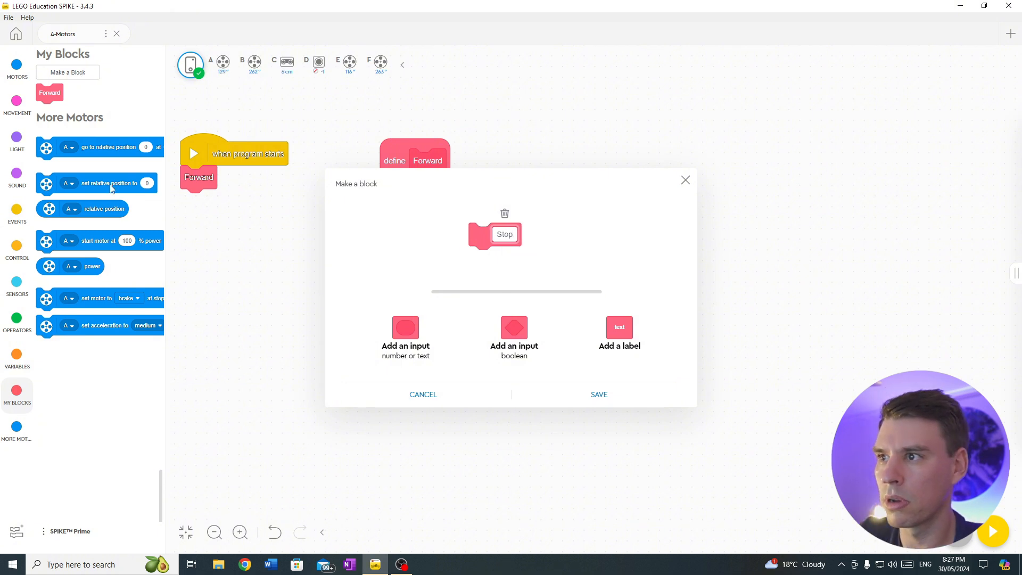
Step: Save the Stop My Block, fill it with stop-motor blocks for A, E, B, F, and place Stop after the wait
{"action": "left_click", "coordinate": [598, 394]}
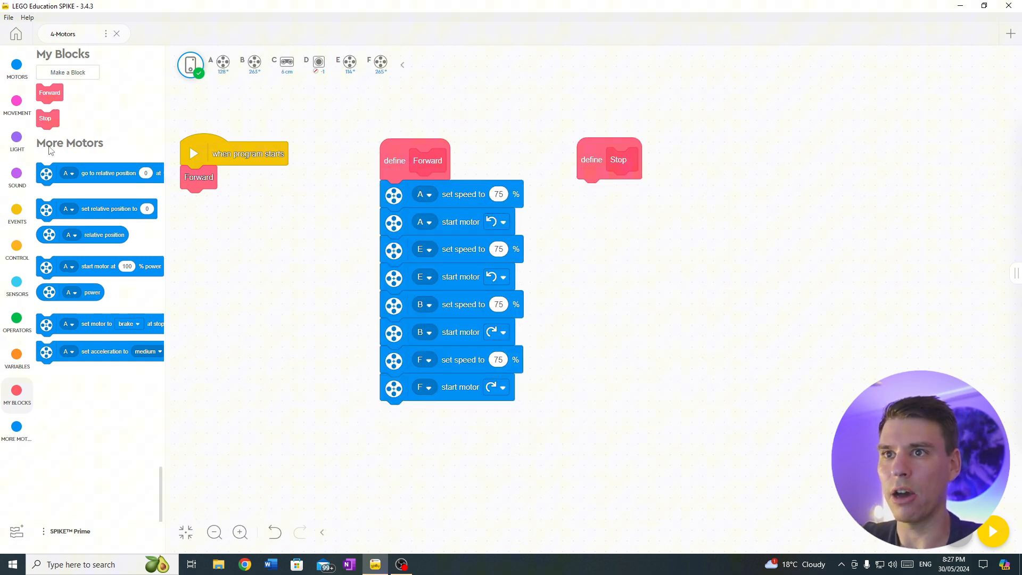
{"action": "left_click", "coordinate": [17, 68]}
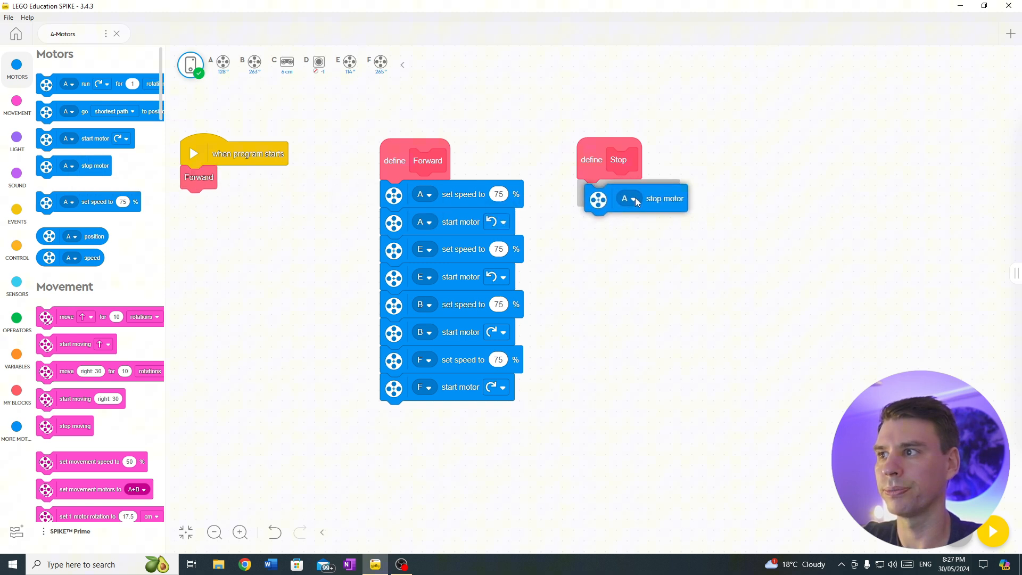
{"action": "left_click_drag", "start_coordinate": [665, 198], "coordinate": [657, 221]}
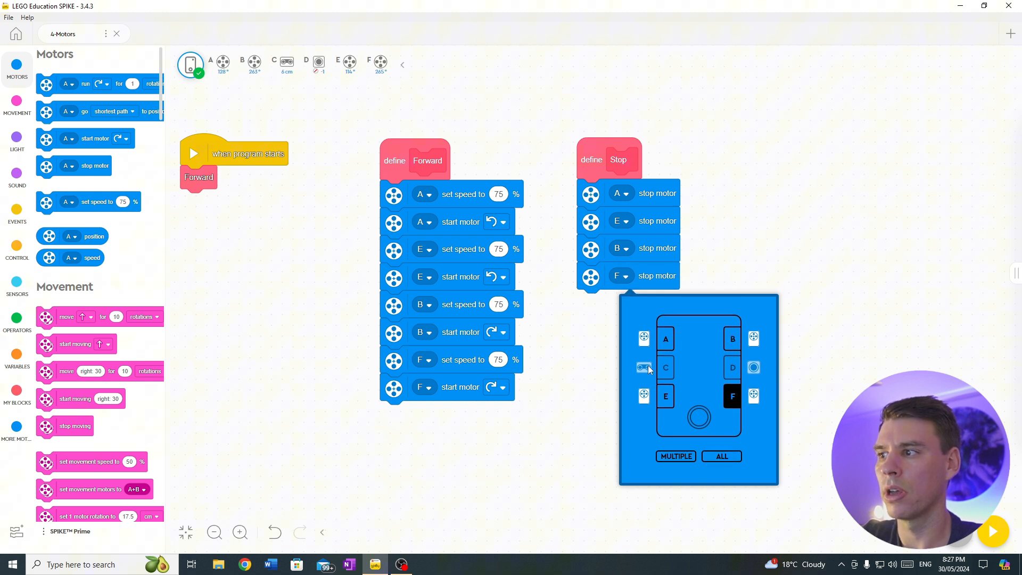
{"action": "left_click", "coordinate": [17, 212]}
{"action": "type", "text": "3"}
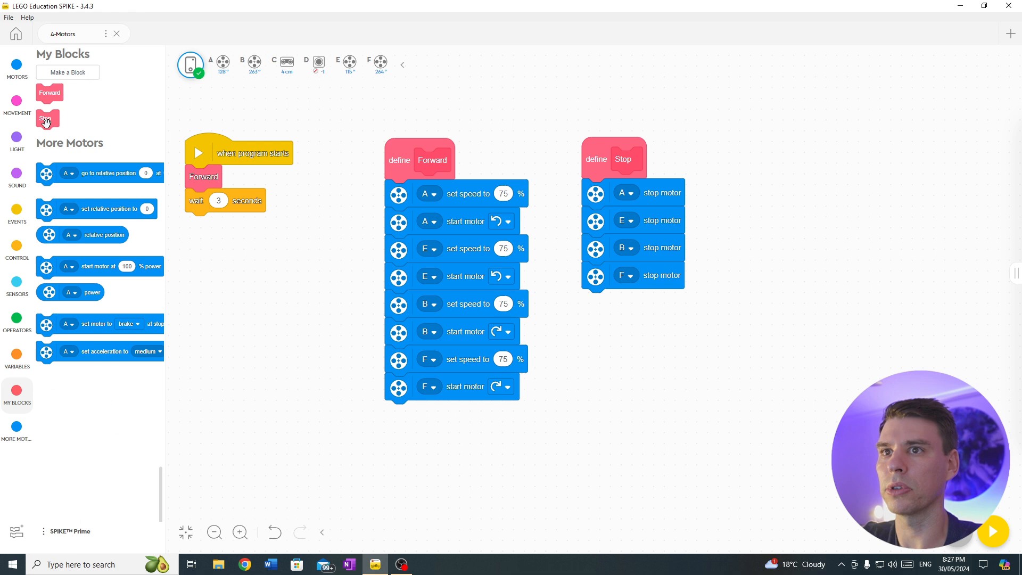
{"action": "left_click_drag", "start_coordinate": [47, 118], "coordinate": [198, 223]}
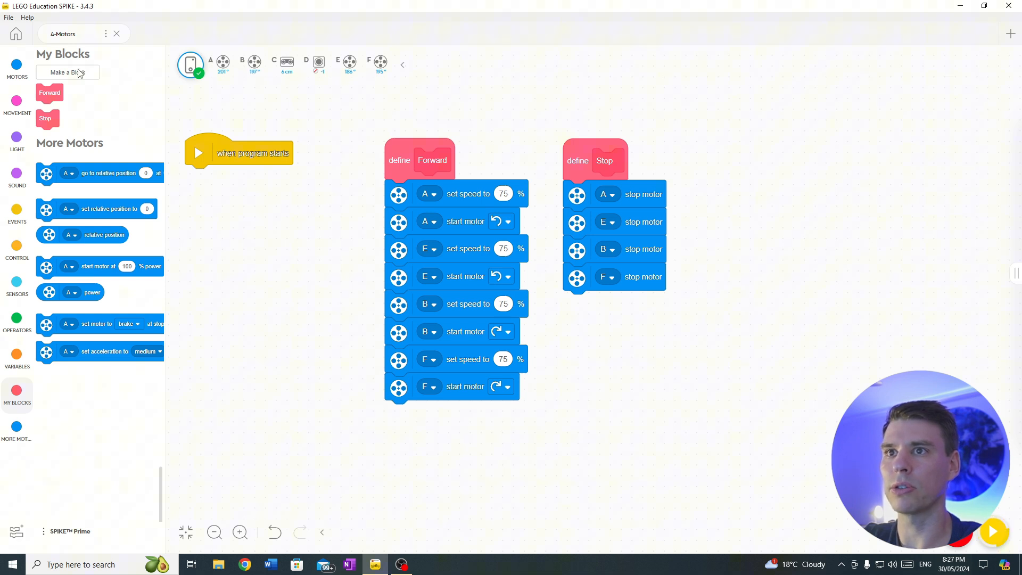
Step: Create a Backwards My Block with reversed 75% motor directions and call Forward at program start
{"action": "left_click", "coordinate": [68, 72]}
{"action": "type", "text": "Backwards"}
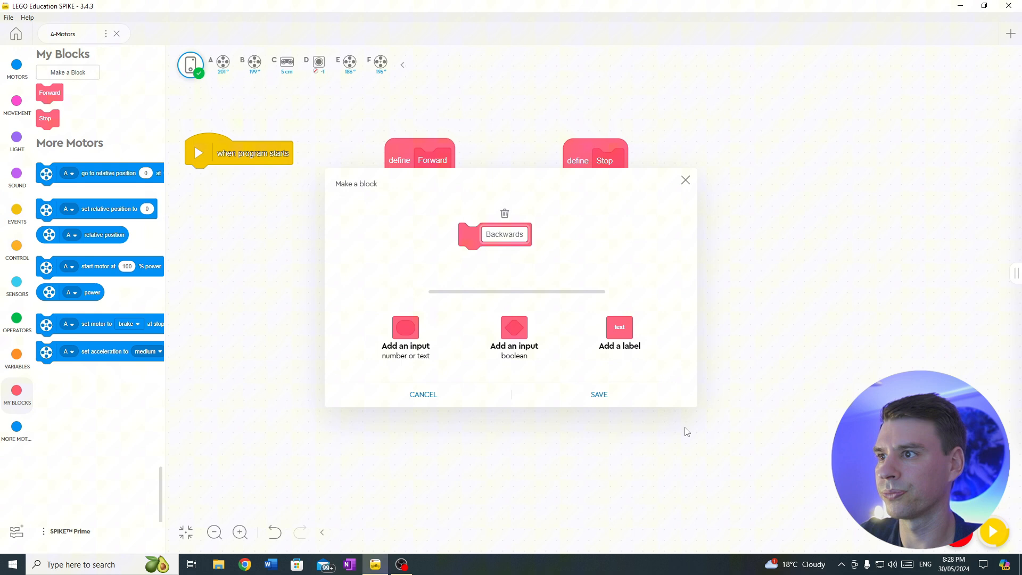
{"action": "left_click", "coordinate": [598, 394]}
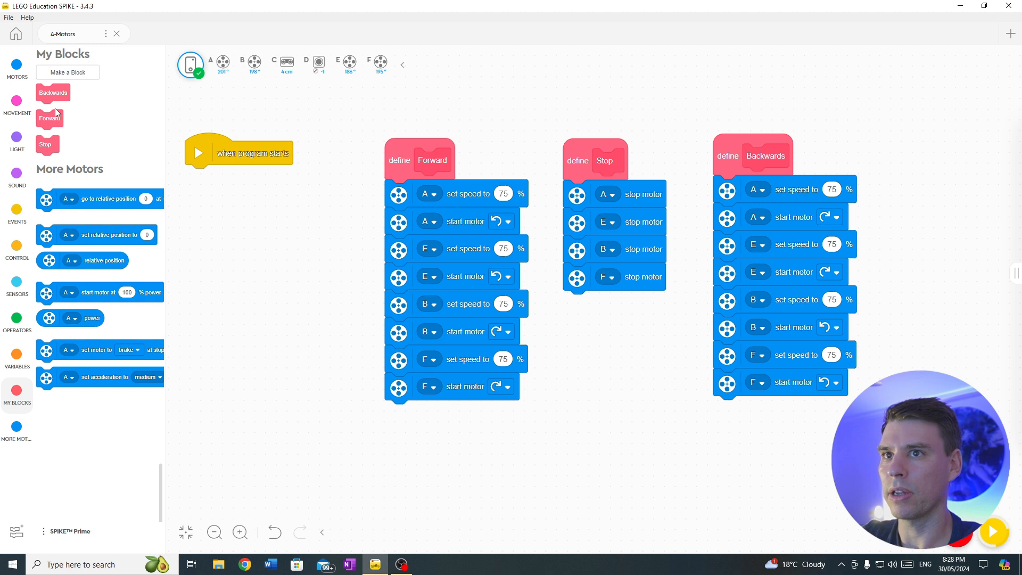
{"action": "left_click_drag", "start_coordinate": [53, 93], "coordinate": [208, 176]}
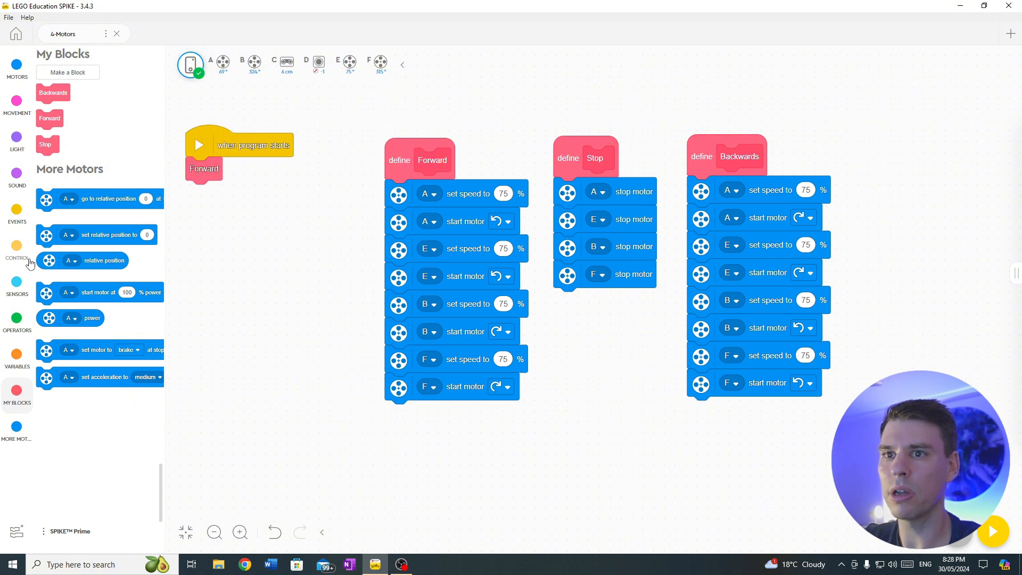
Step: Add a wait-until after Forward with a colour-sensor condition and chosen colour
{"action": "left_click", "coordinate": [17, 249]}
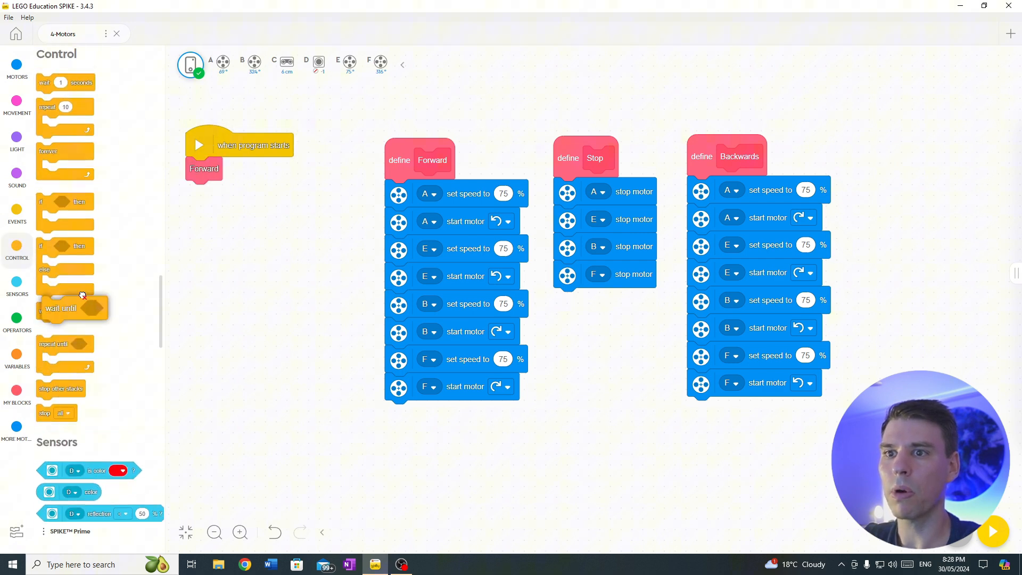
{"action": "left_click_drag", "start_coordinate": [72, 307], "coordinate": [218, 192]}
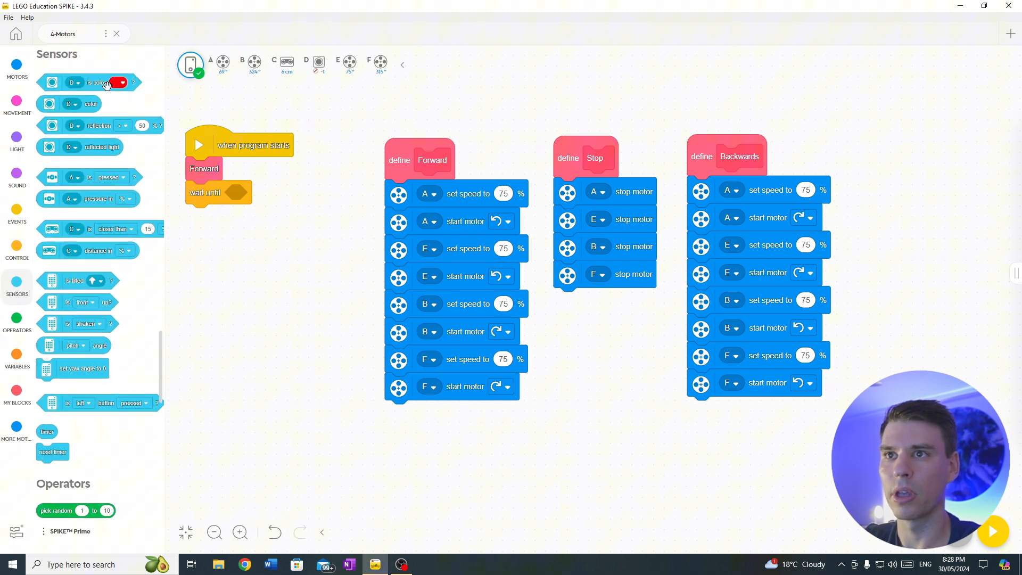
{"action": "left_click", "coordinate": [275, 194]}
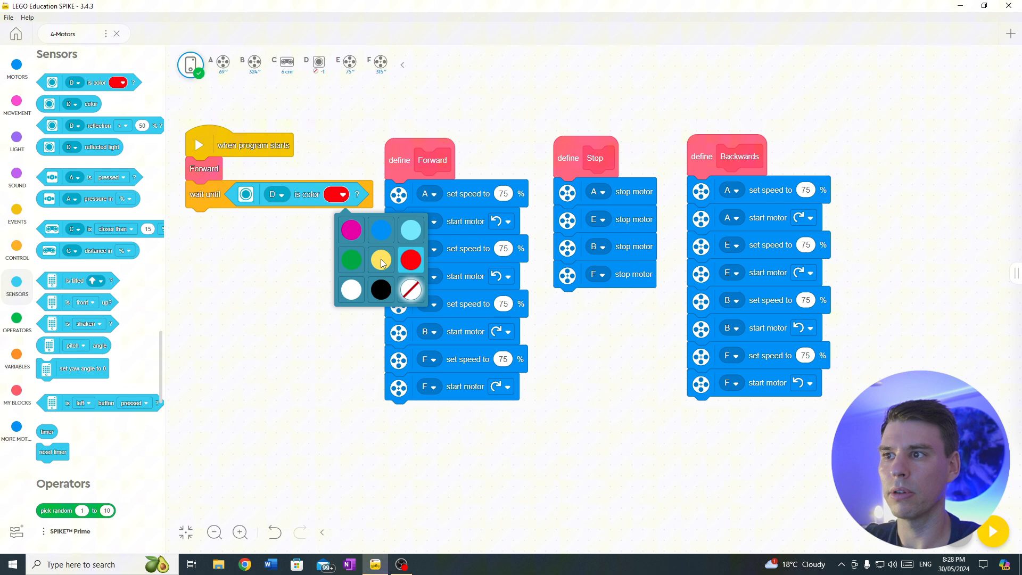
{"action": "left_click", "coordinate": [381, 290]}
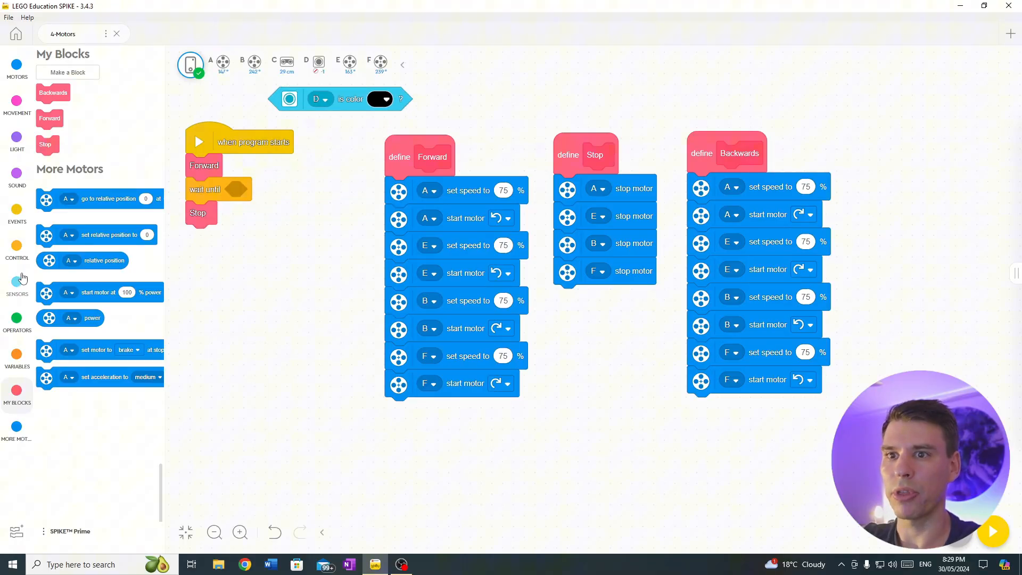
Step: Switch the wait to distance sensor C closer than 15, measured in centimetres
{"action": "left_click", "coordinate": [17, 285]}
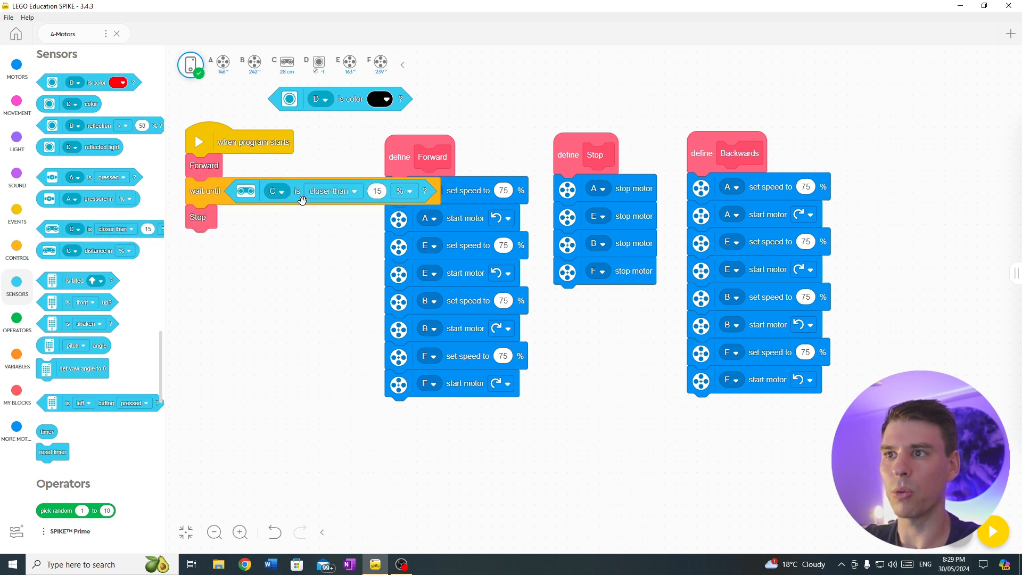
{"action": "left_click", "coordinate": [405, 190]}
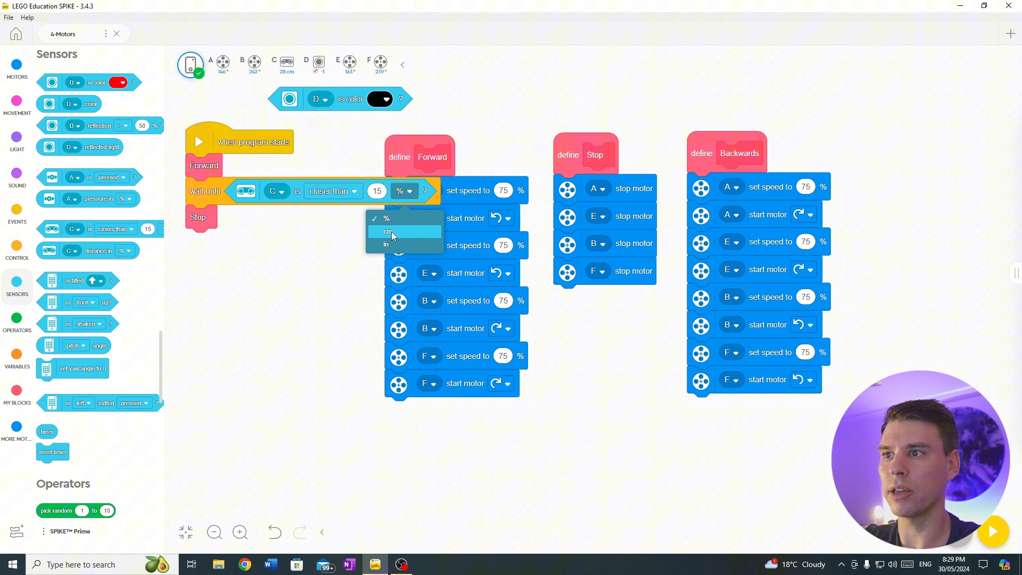
{"action": "left_click", "coordinate": [387, 232]}
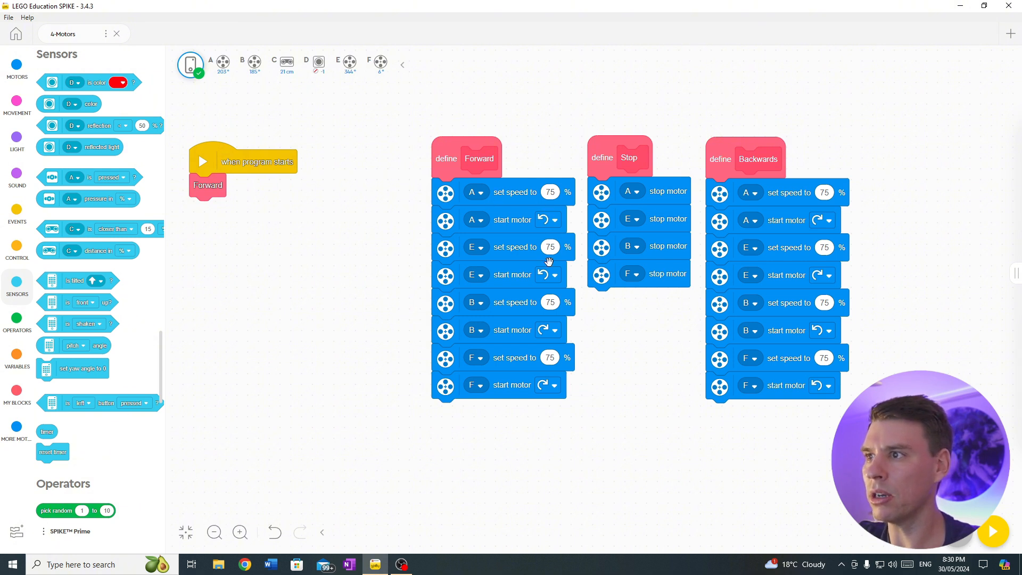
{"action": "mouse_move", "coordinate": [245, 72]}
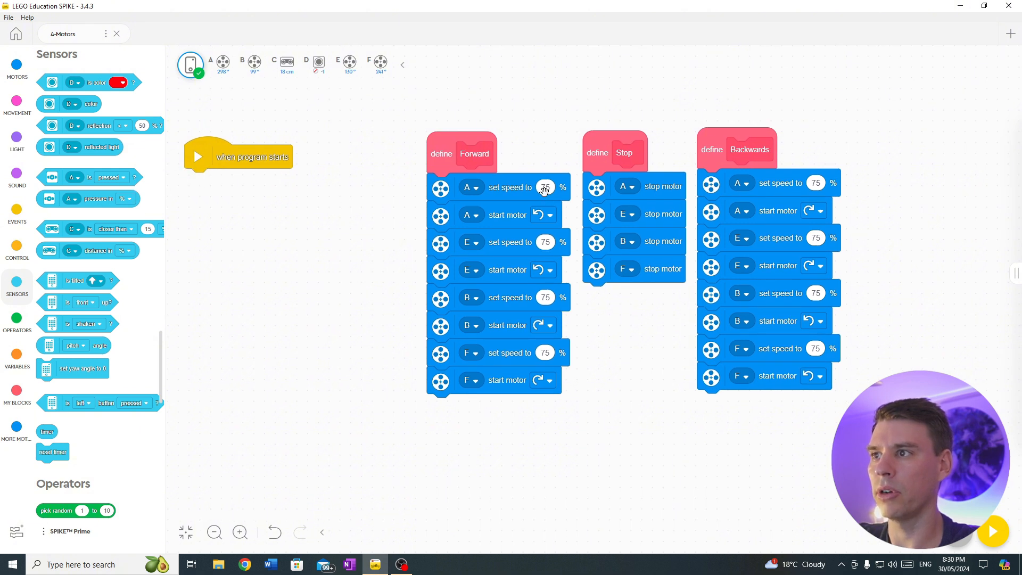
Step: Place the eight duplicated 75% motor blocks, all clockwise, directly under program start
{"action": "left_click_drag", "start_coordinate": [544, 187], "coordinate": [325, 255]}
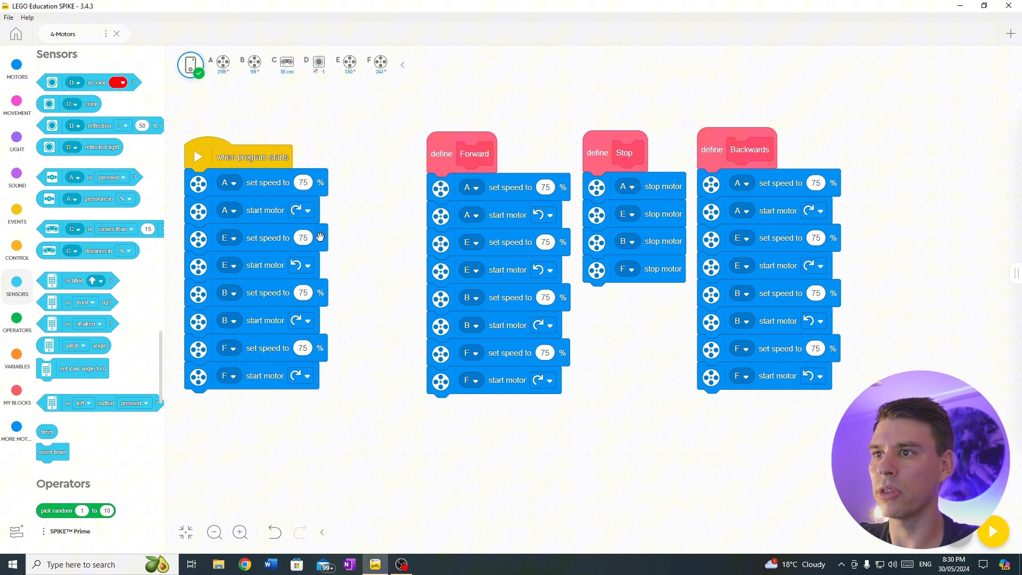
{"action": "mouse_move", "coordinate": [349, 359]}
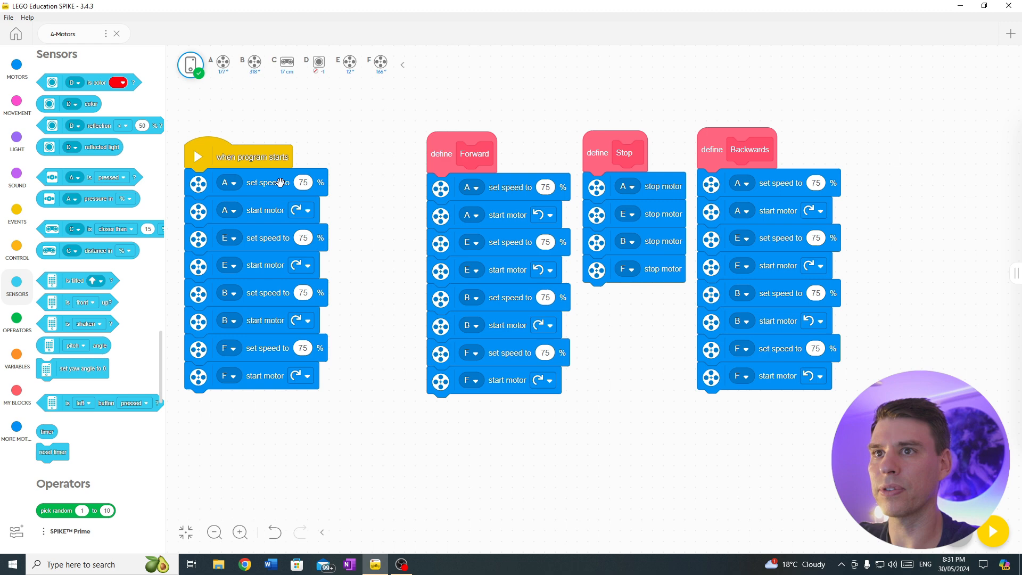
Step: Create a My Block named Left to hold the same-direction motor blocks
{"action": "left_click", "coordinate": [18, 394]}
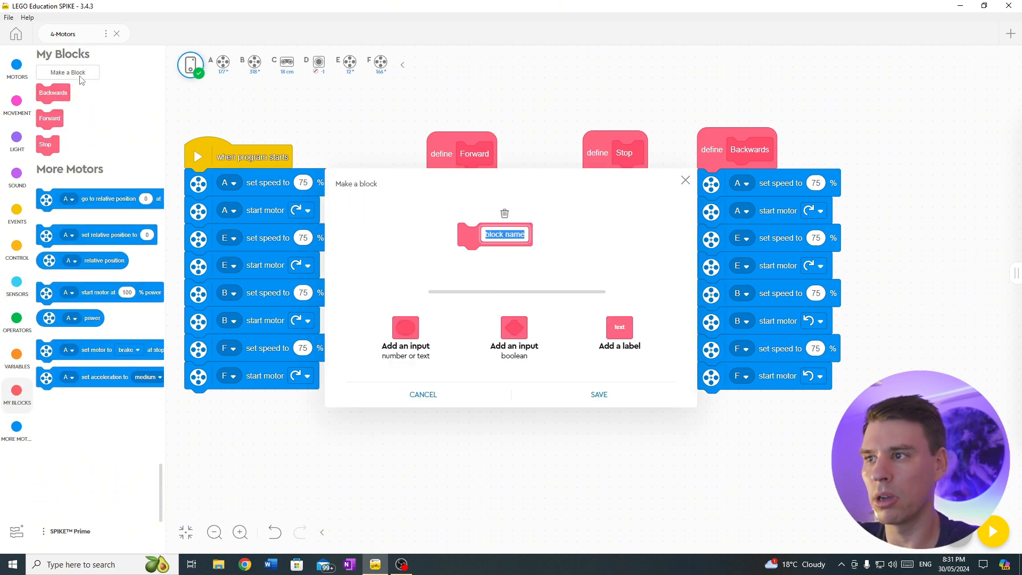
{"action": "type", "text": "Left"}
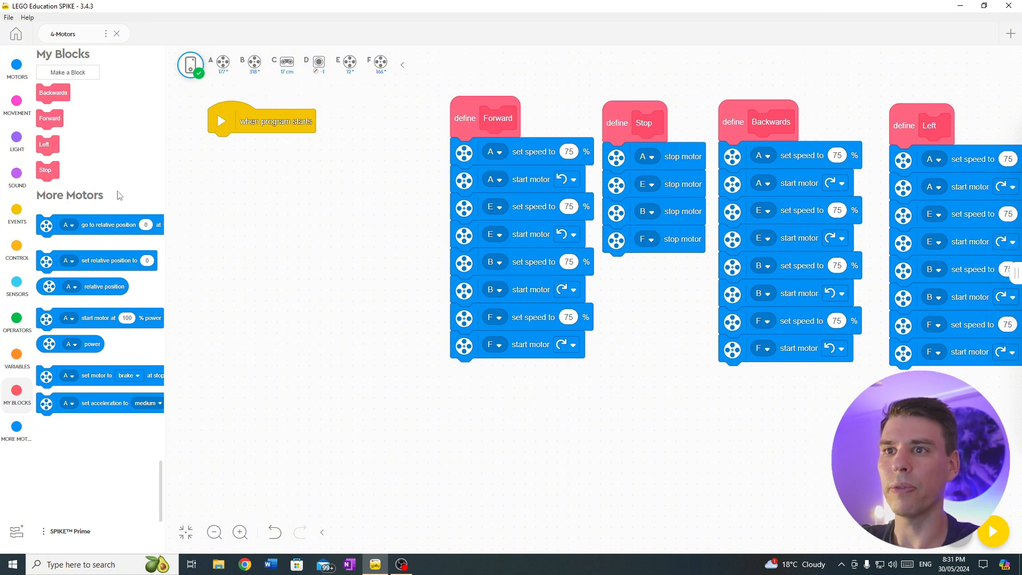
Step: Reset B's relative position in Left, then run Left, wait until B position > 200, and Stop
{"action": "scroll", "scroll_direction": "down", "scroll_amount": 3}
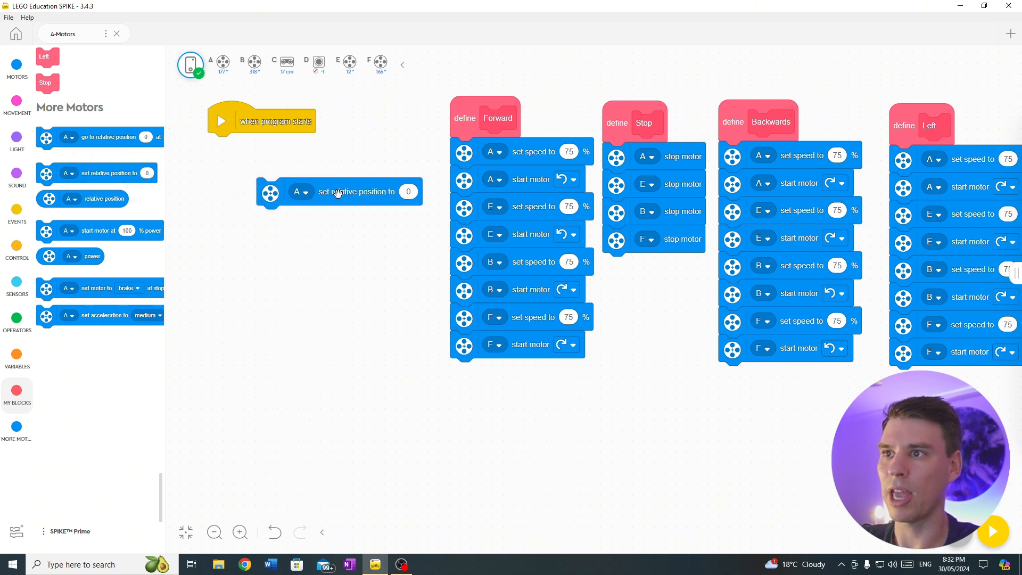
{"action": "left_click_drag", "start_coordinate": [339, 190], "coordinate": [384, 186]}
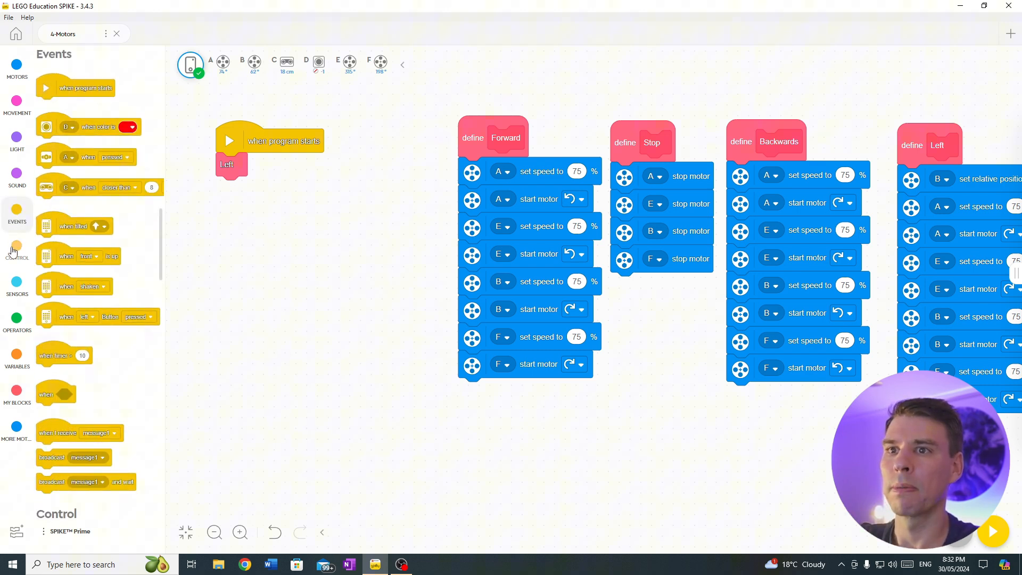
{"action": "left_click", "coordinate": [17, 248]}
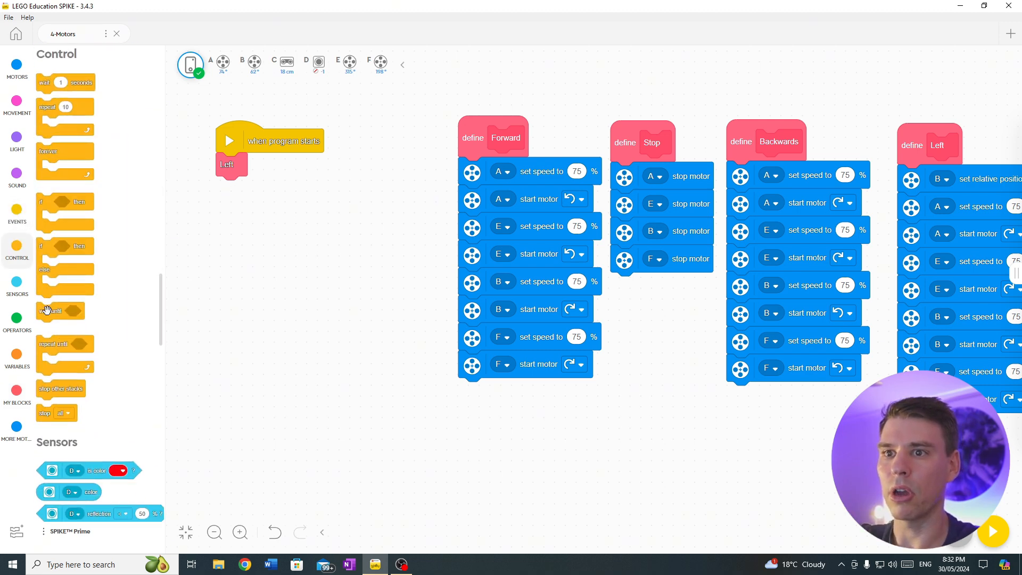
{"action": "left_click_drag", "start_coordinate": [60, 310], "coordinate": [248, 188]}
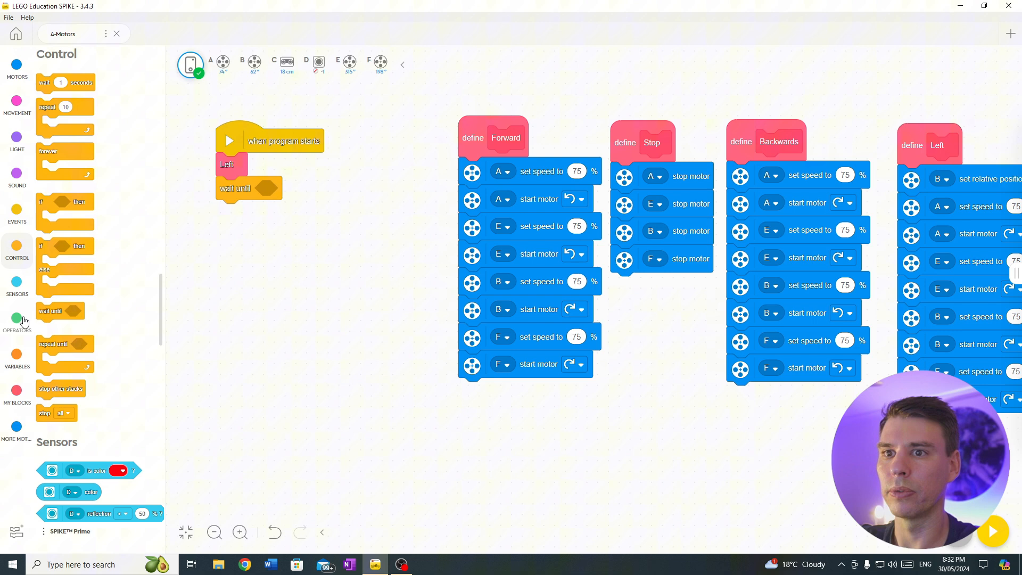
{"action": "left_click", "coordinate": [17, 322]}
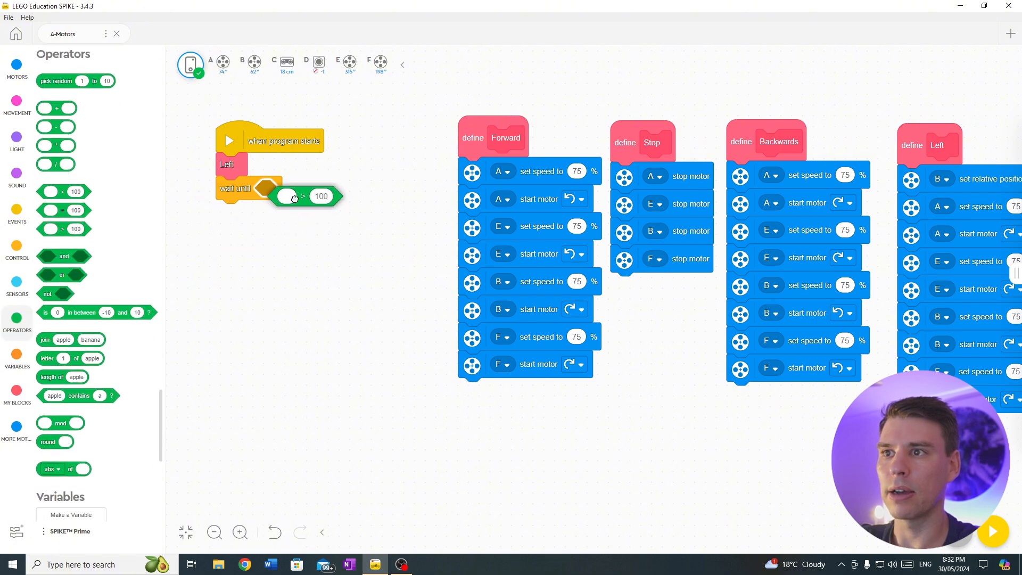
{"action": "left_click", "coordinate": [17, 427]}
{"action": "type", "text": "200"}
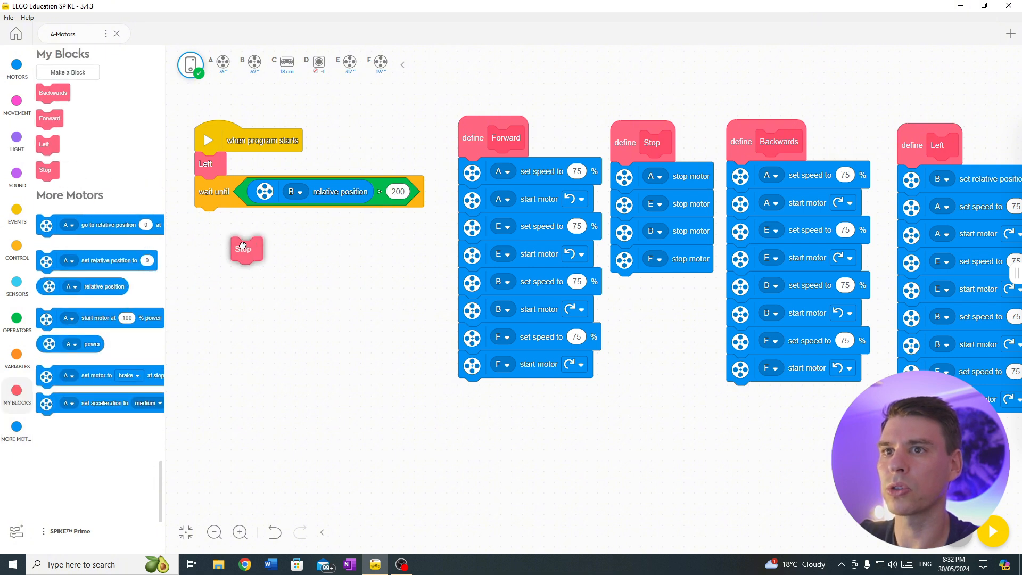
{"action": "left_click_drag", "start_coordinate": [246, 248], "coordinate": [208, 220]}
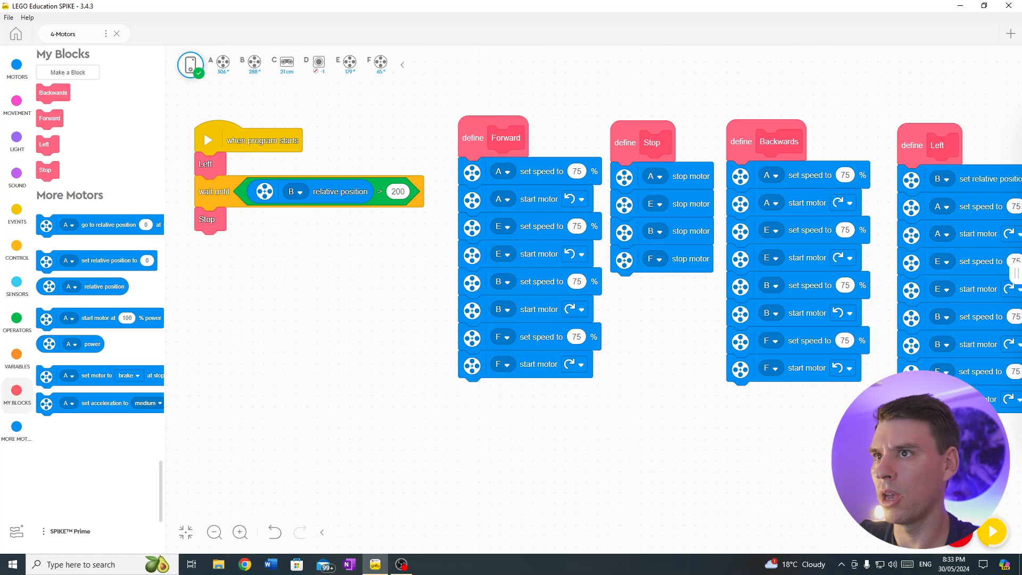
Step: Show motor B's relative position reading on the hub dashboard
{"action": "left_click", "coordinate": [190, 64]}
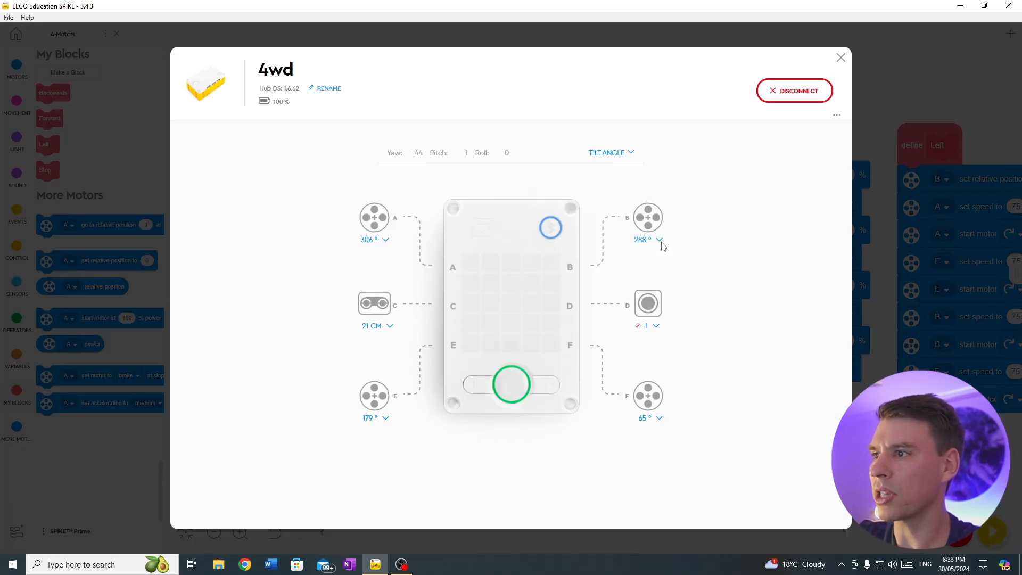
{"action": "left_click", "coordinate": [659, 240]}
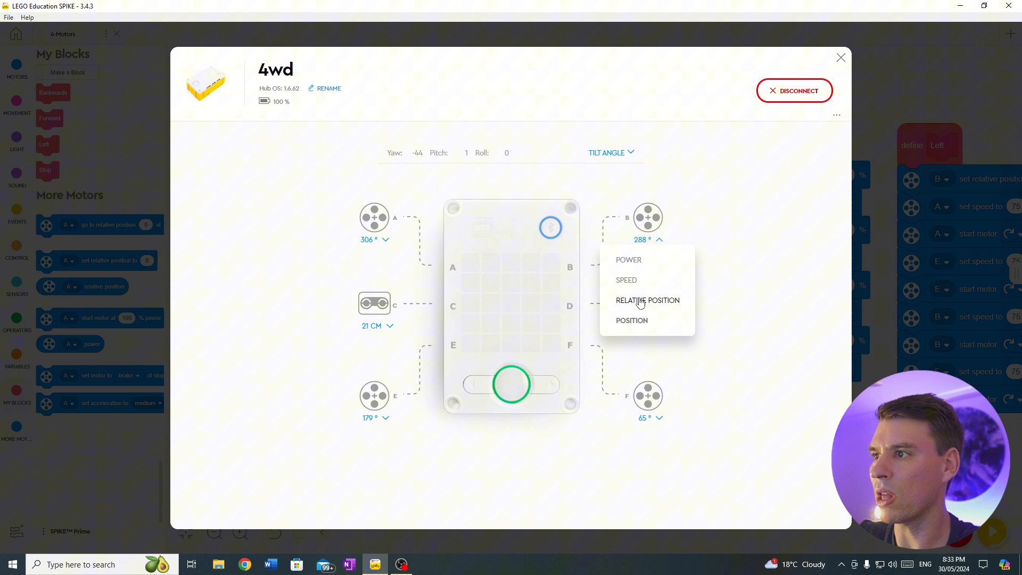
{"action": "left_click", "coordinate": [631, 320]}
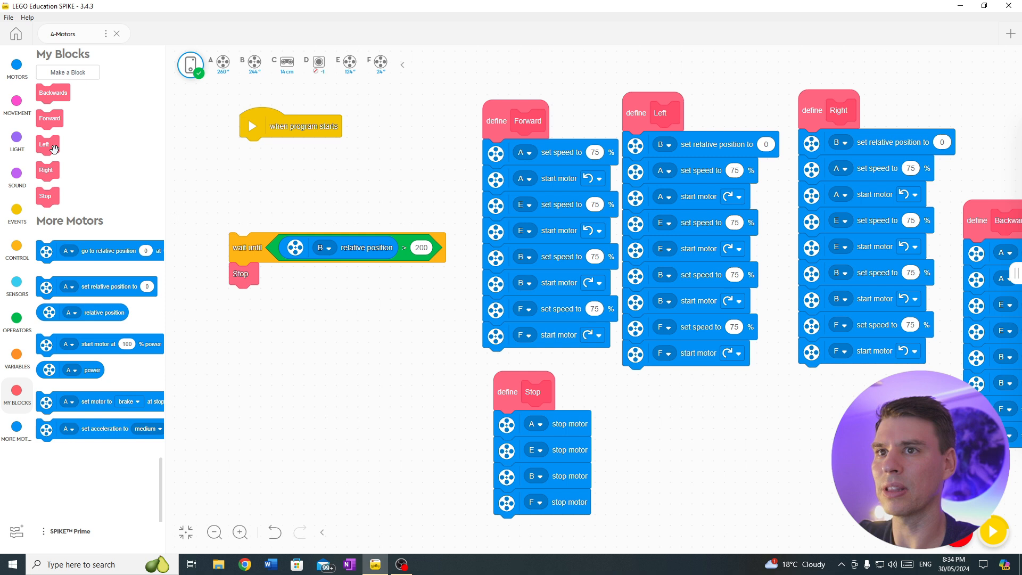
Step: Put the Right block at program start in place of Left
{"action": "left_click_drag", "start_coordinate": [47, 170], "coordinate": [253, 149]}
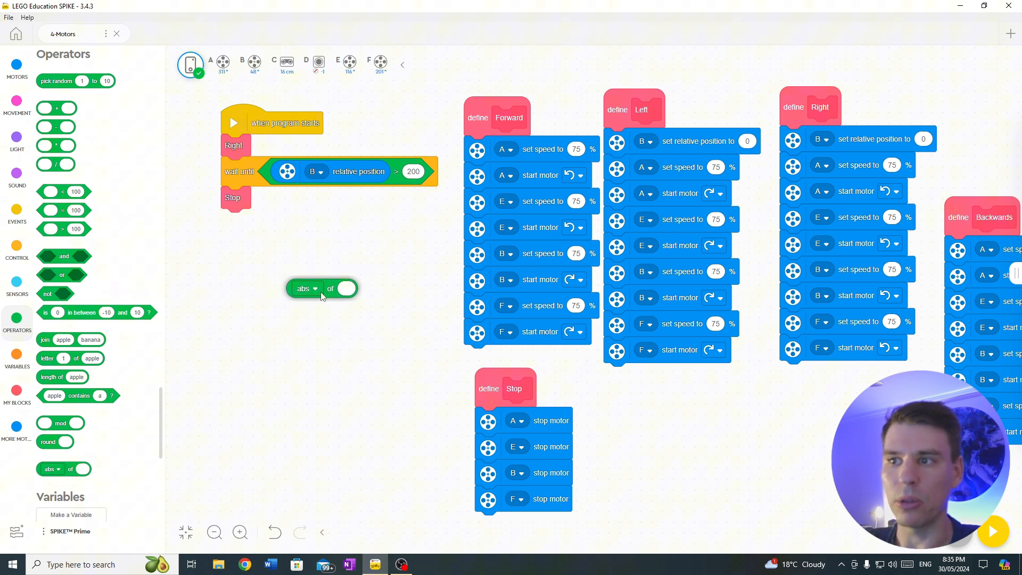
Step: Wrap B's relative position in an absolute-value block inside the greater-than-200 comparison
{"action": "left_click_drag", "start_coordinate": [321, 289], "coordinate": [286, 253]}
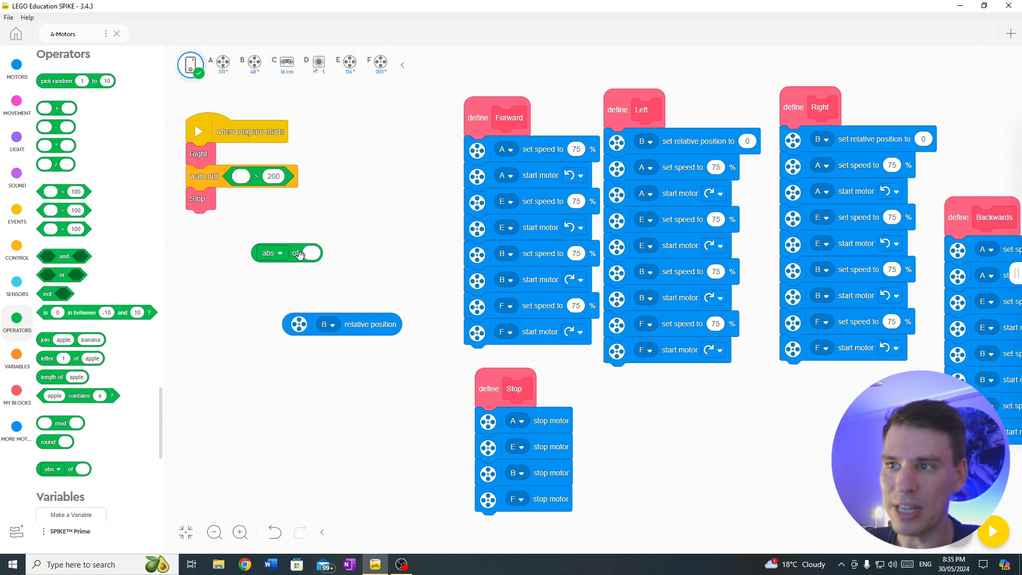
{"action": "left_click_drag", "start_coordinate": [268, 254], "coordinate": [254, 177]}
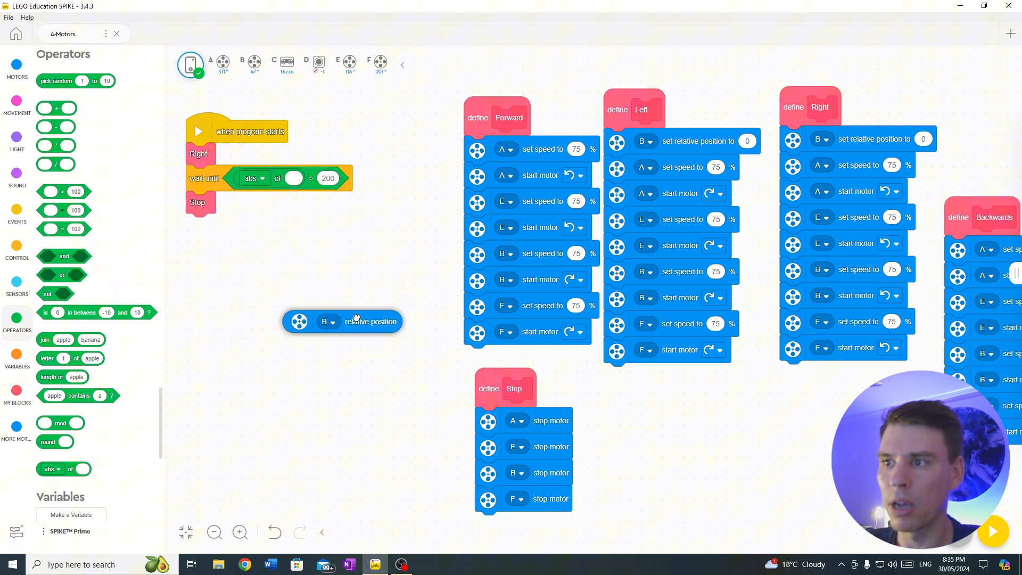
{"action": "left_click_drag", "start_coordinate": [342, 320], "coordinate": [294, 178]}
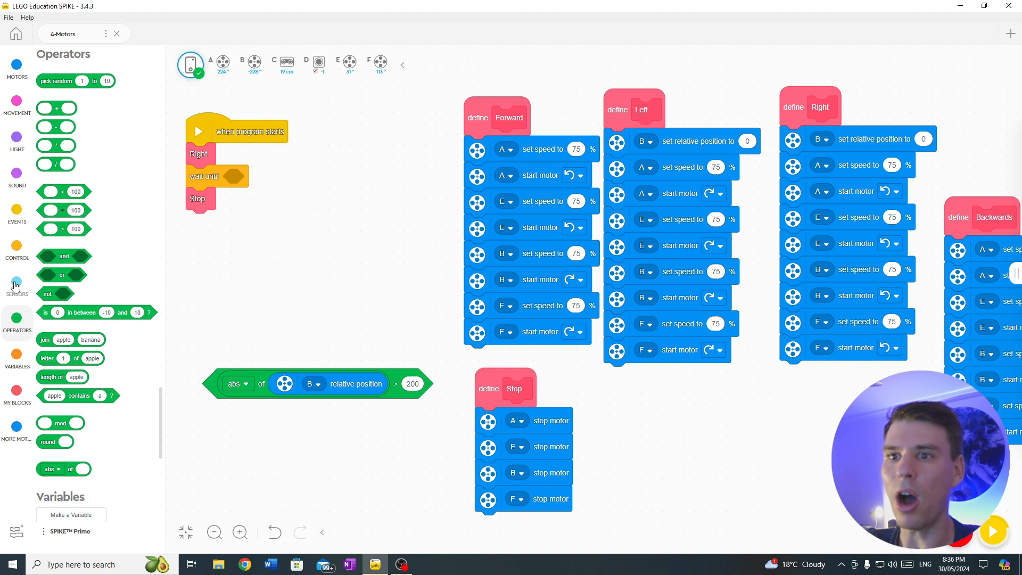
Step: Put the hub's yaw angle reading into the wait-until condition with a threshold of 90
{"action": "left_click", "coordinate": [17, 286]}
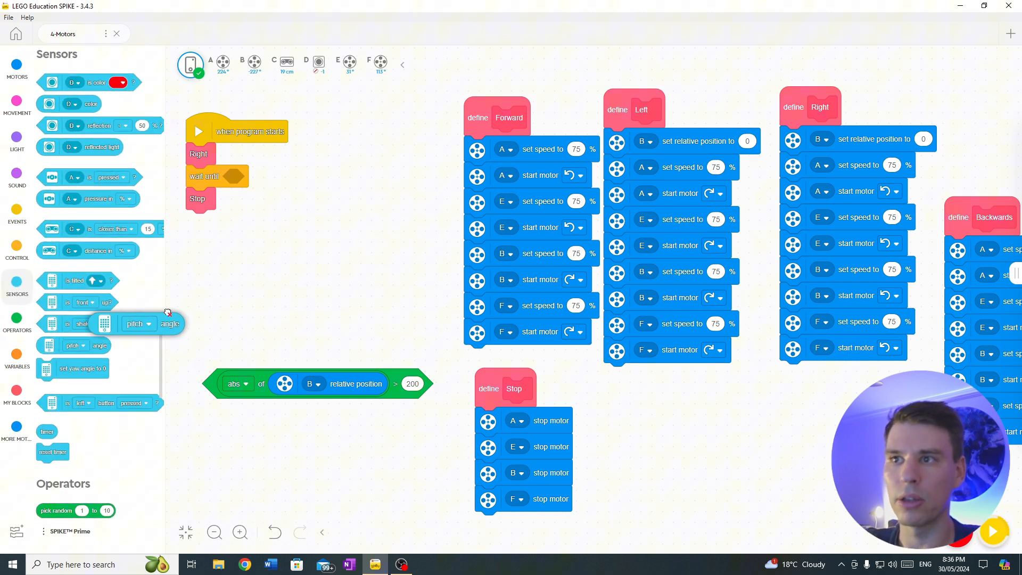
{"action": "left_click", "coordinate": [17, 324]}
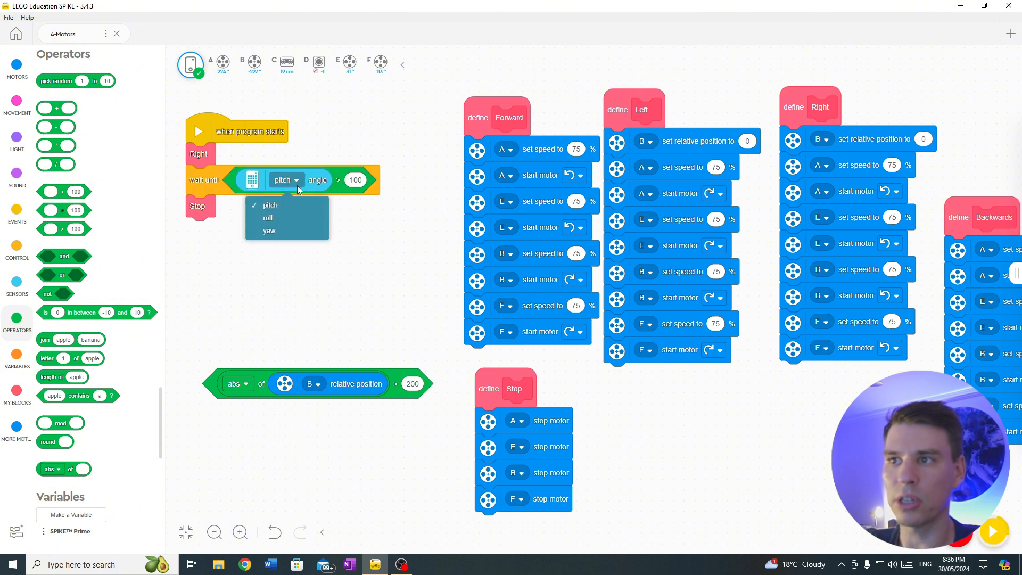
{"action": "left_click", "coordinate": [189, 64]}
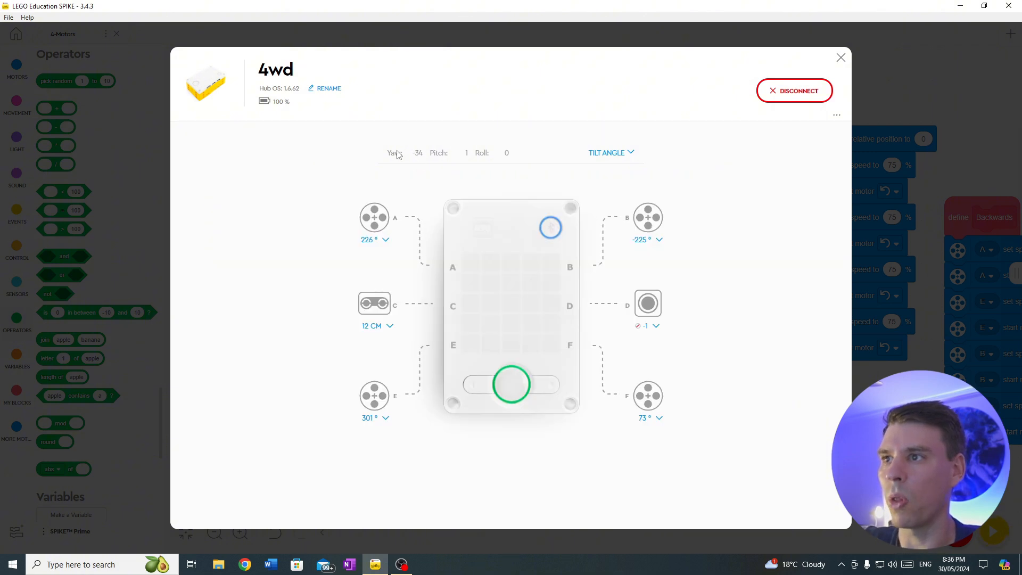
{"action": "left_click", "coordinate": [841, 58]}
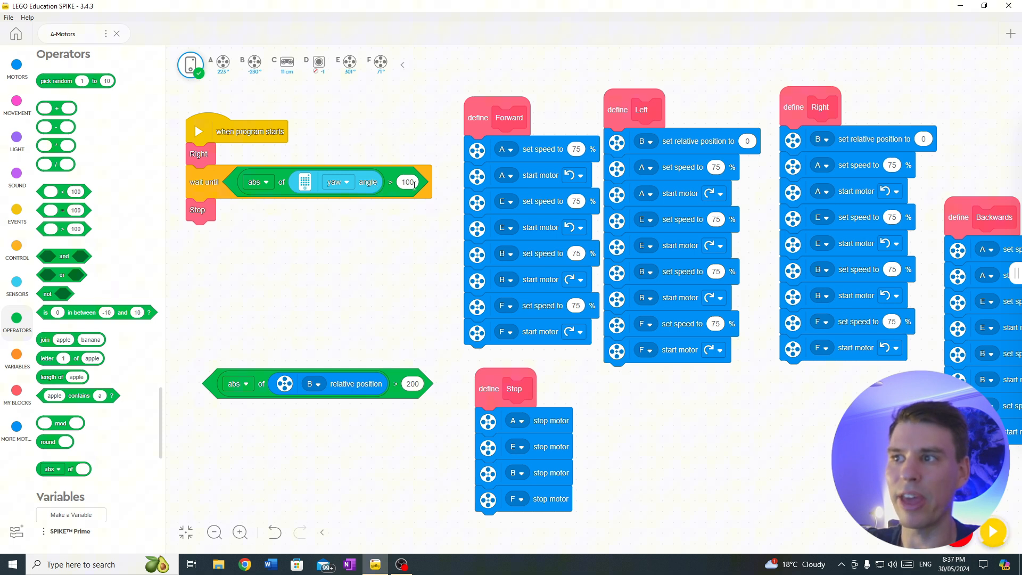
{"action": "left_click", "coordinate": [409, 182]}
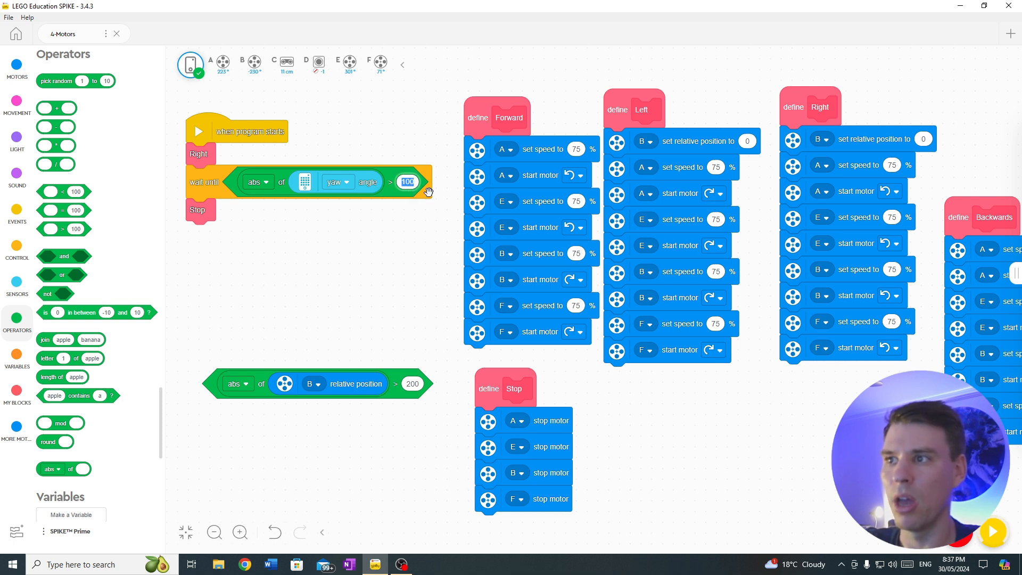
{"action": "type", "text": "90"}
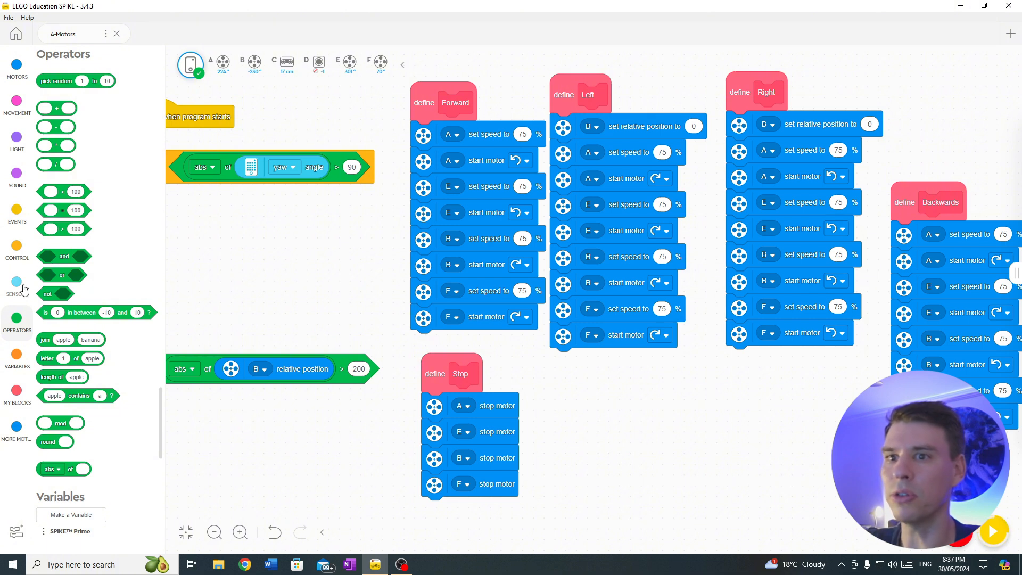
Step: Check the hub's yaw reading on the dashboard, then reset yaw in Left/Right and lower the threshold to 86
{"action": "left_click", "coordinate": [17, 287]}
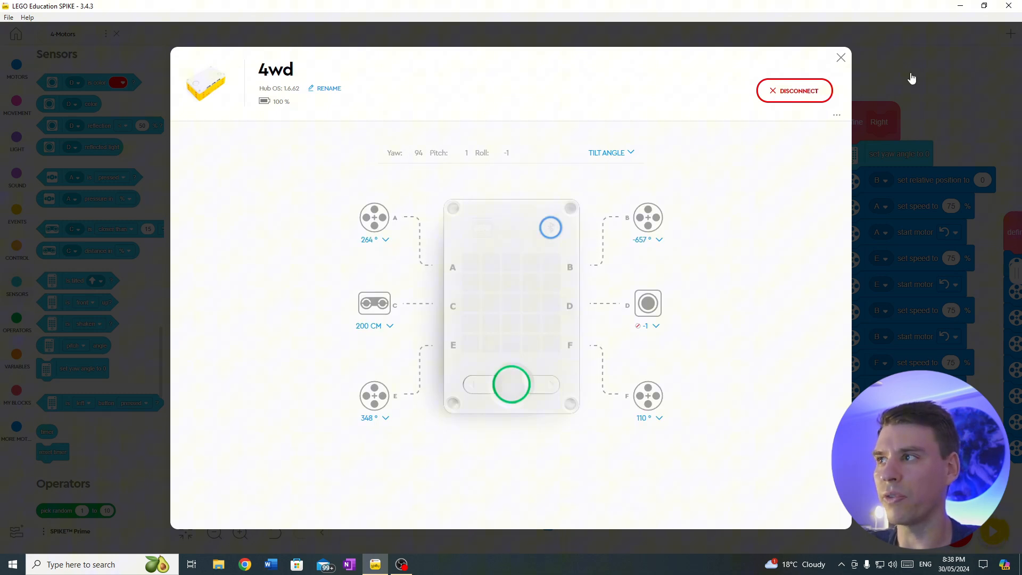
{"action": "mouse_move", "coordinate": [840, 58]}
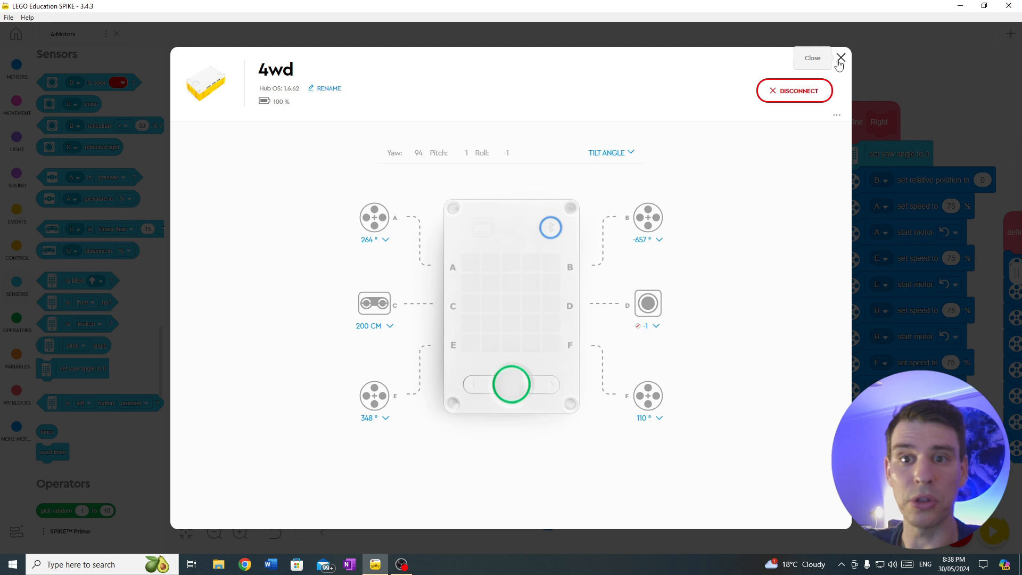
{"action": "left_click", "coordinate": [841, 57]}
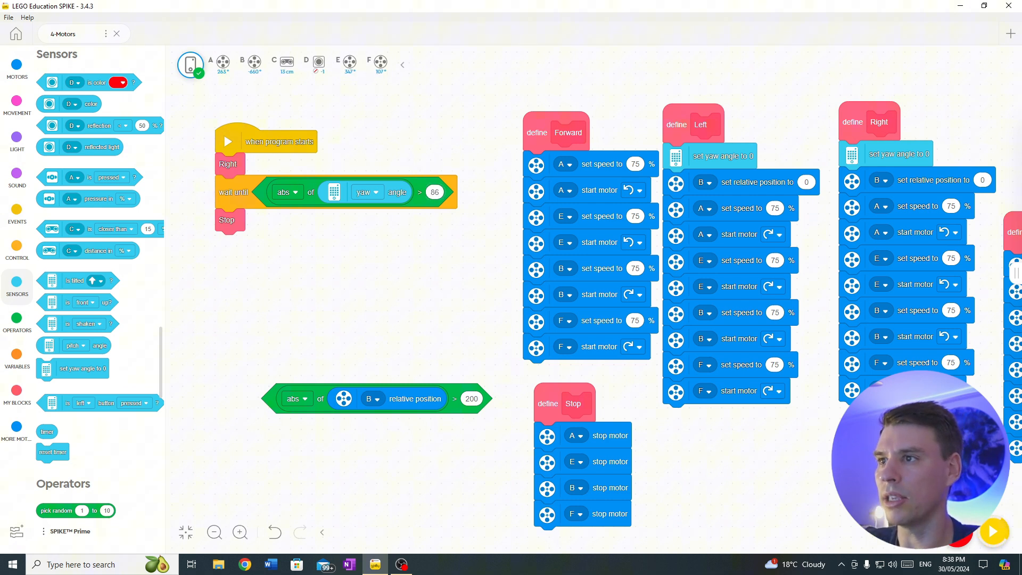
{"action": "left_click", "coordinate": [994, 531]}
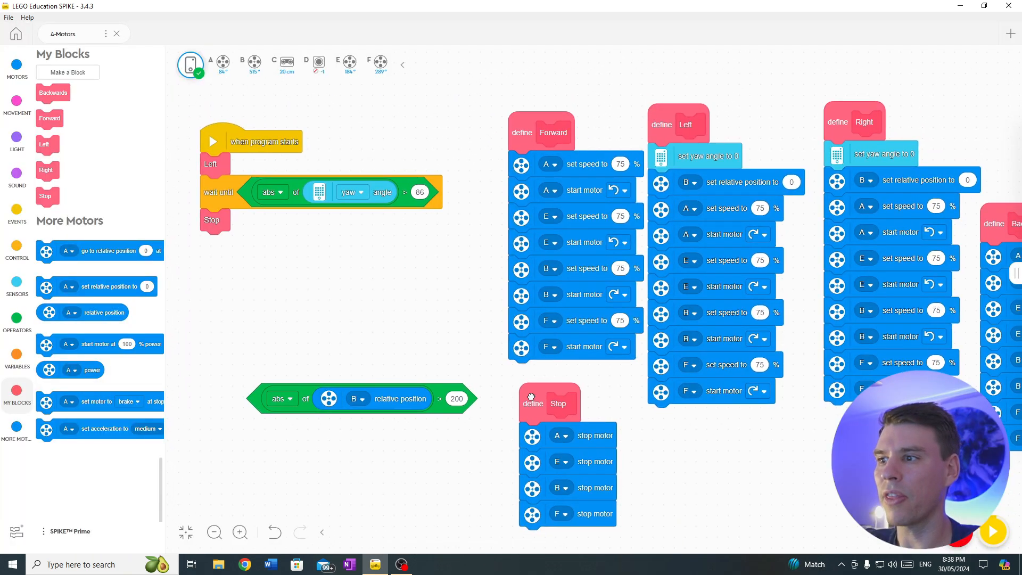
Step: Begin the program with a 3 second wait followed by a Forward call
{"action": "left_click_drag", "start_coordinate": [531, 403], "coordinate": [524, 390]}
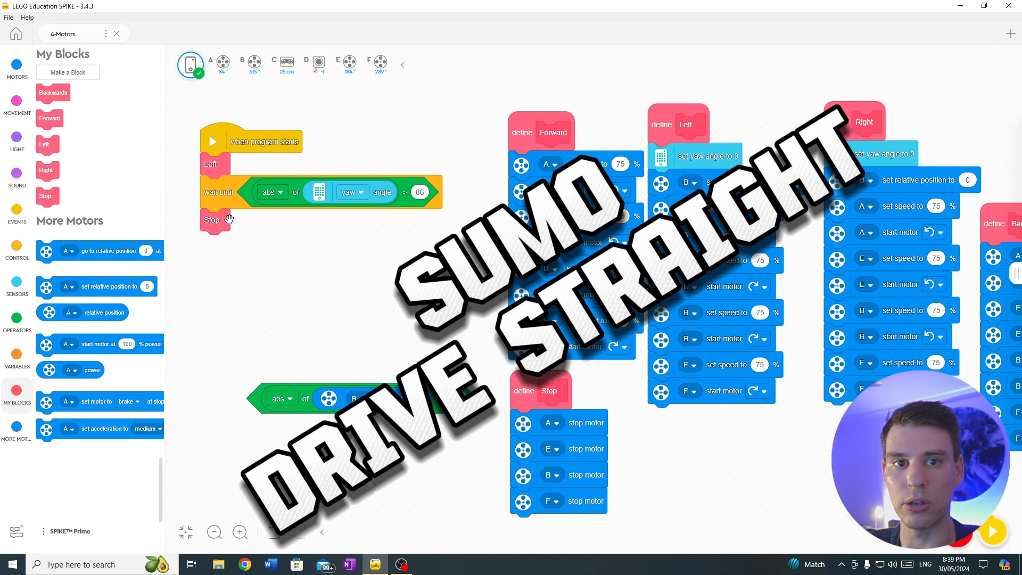
{"action": "left_click", "coordinate": [17, 248]}
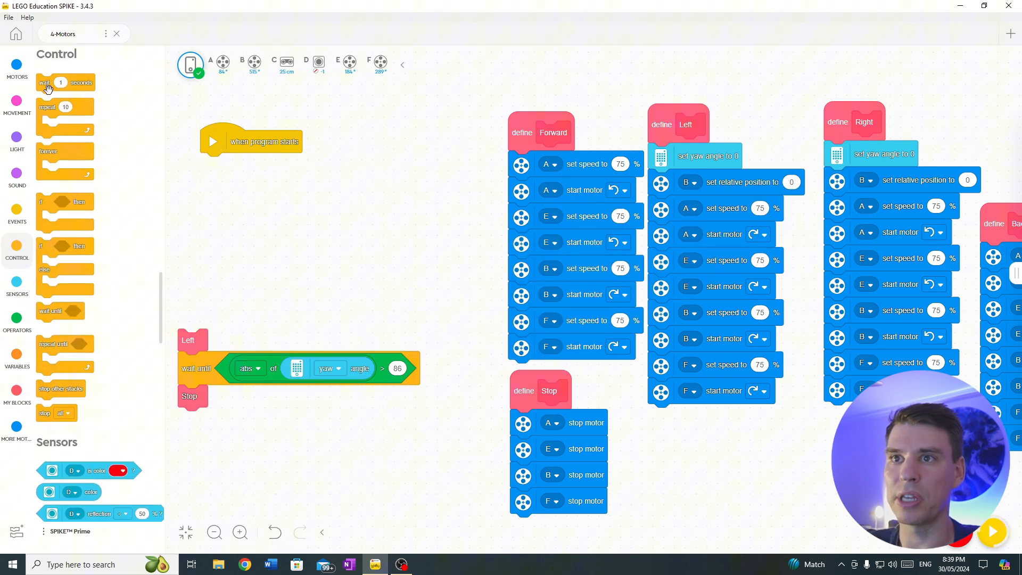
{"action": "left_click_drag", "start_coordinate": [61, 83], "coordinate": [231, 164]}
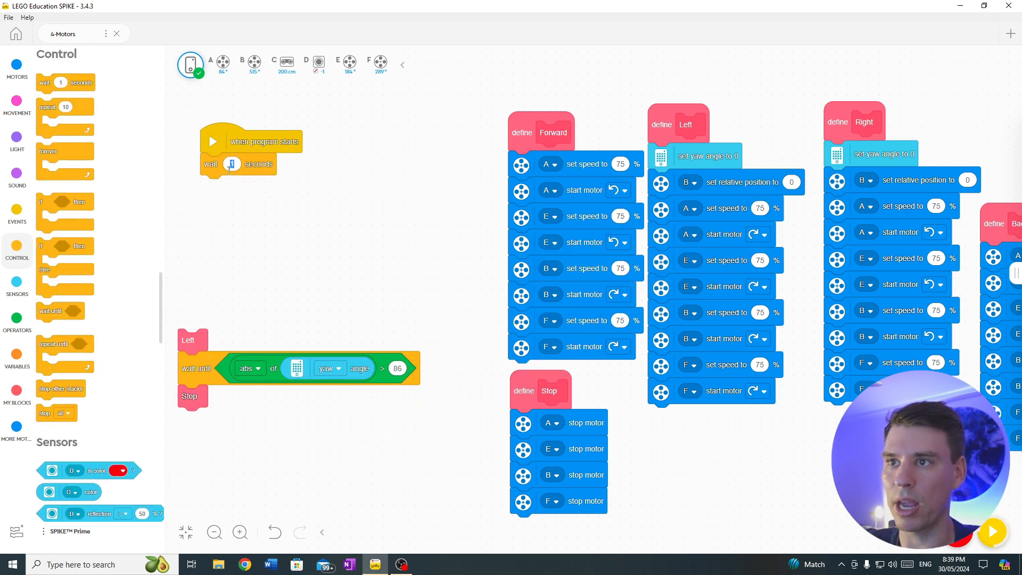
{"action": "type", "text": "3"}
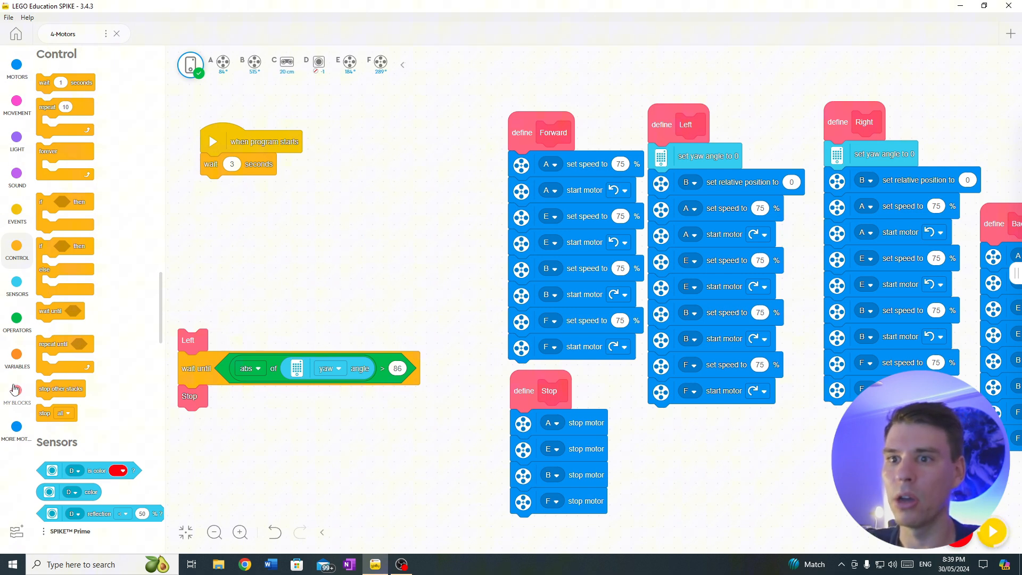
{"action": "left_click", "coordinate": [17, 391]}
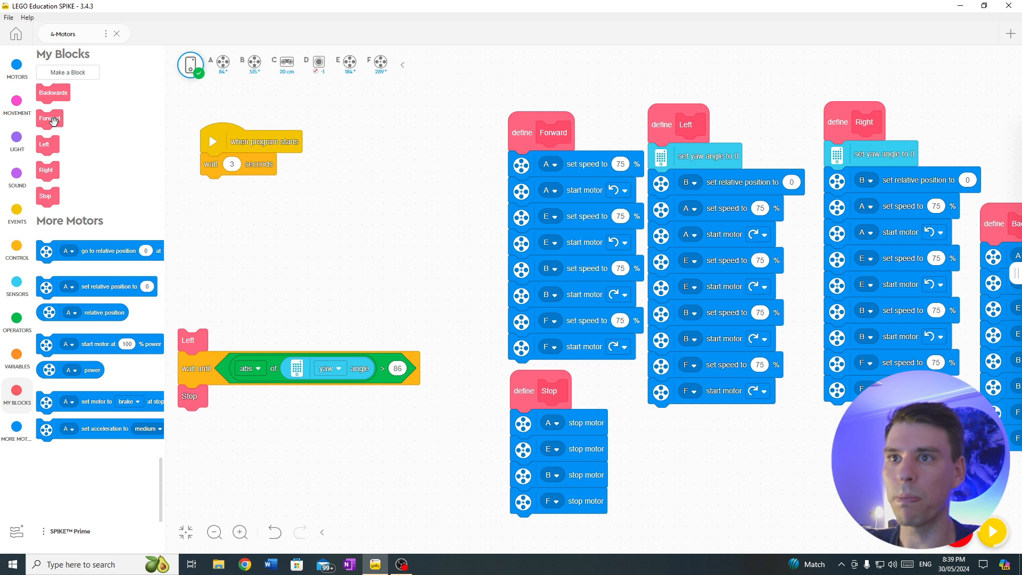
{"action": "left_click_drag", "start_coordinate": [50, 119], "coordinate": [228, 188]}
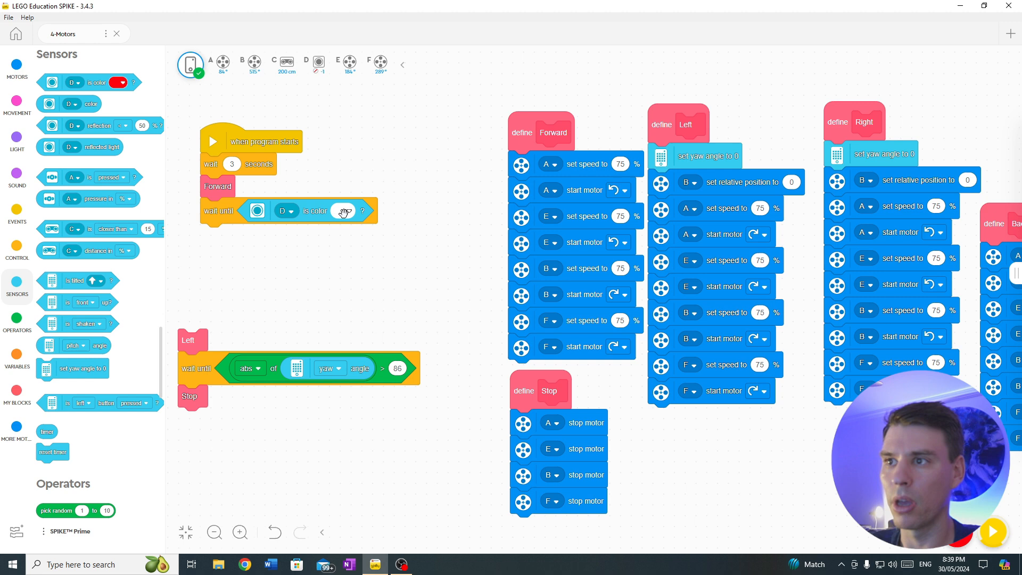
Step: Wait until sensor D sees black, then call Backwards
{"action": "left_click", "coordinate": [343, 210]}
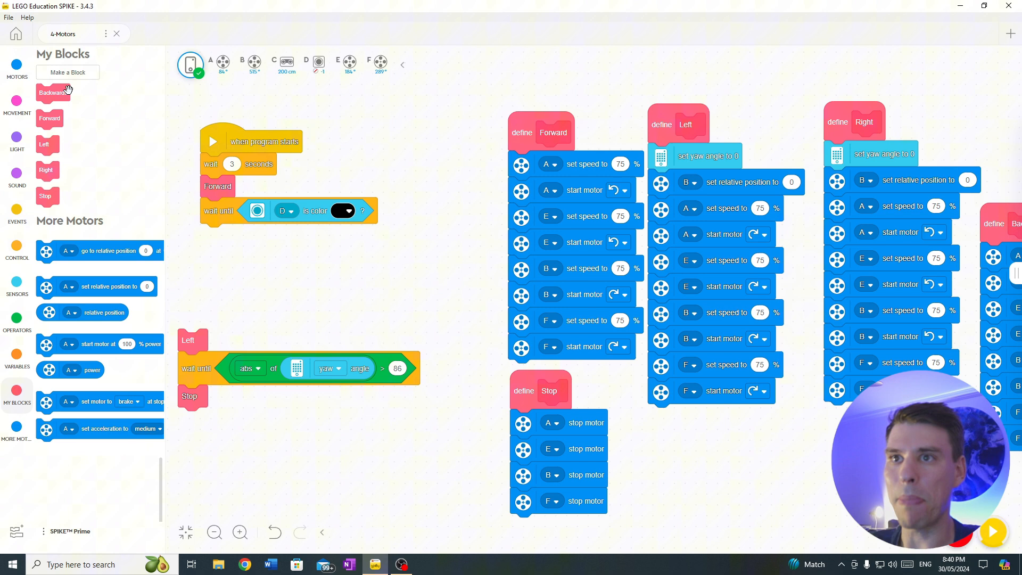
{"action": "left_click_drag", "start_coordinate": [52, 93], "coordinate": [221, 235]}
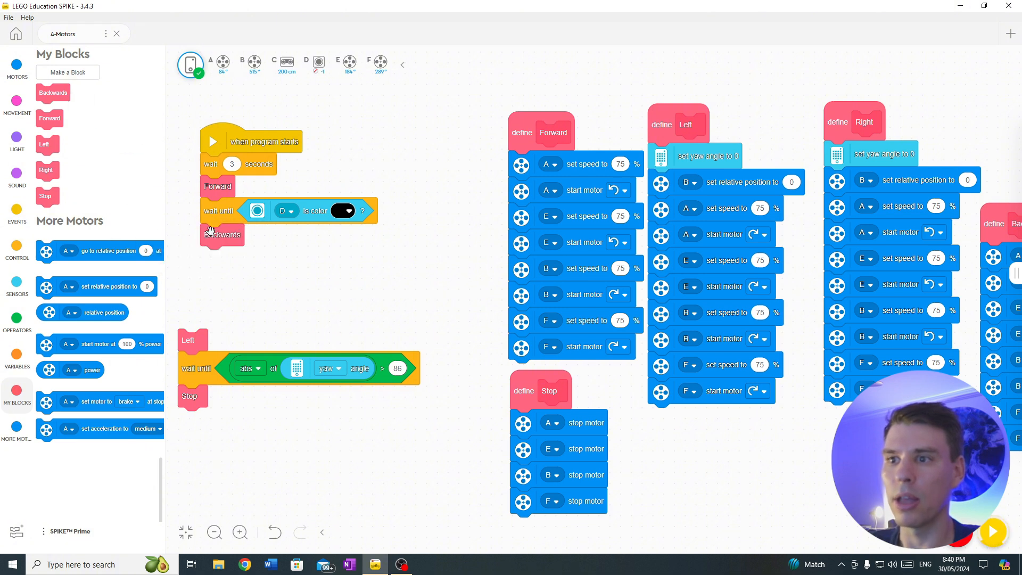
{"action": "left_click", "coordinate": [17, 245]}
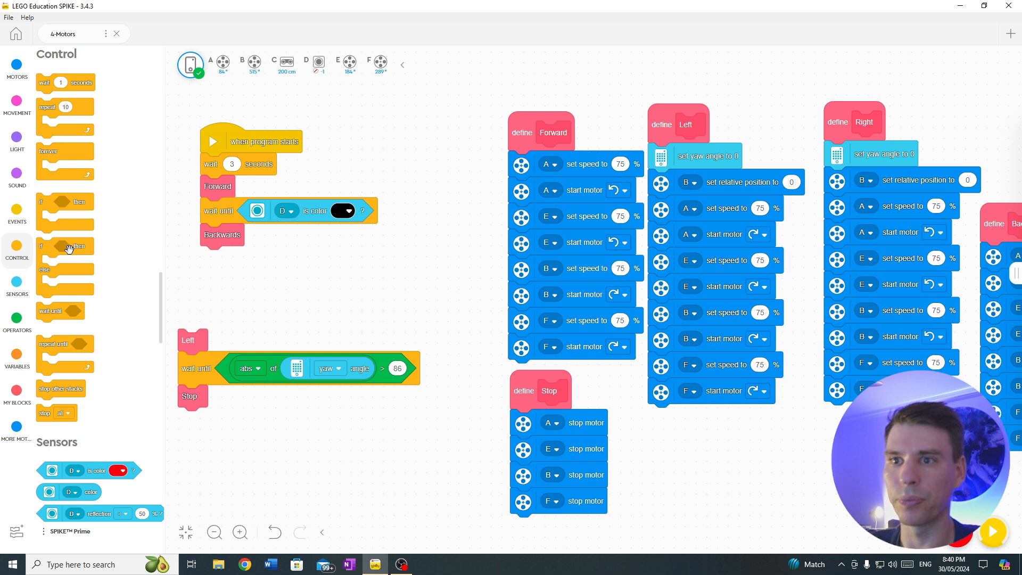
Step: Attach an abs > 100 wait-until below Backwards and reset motor B's relative position at the top of Forward
{"action": "left_click_drag", "start_coordinate": [57, 311], "coordinate": [162, 305]}
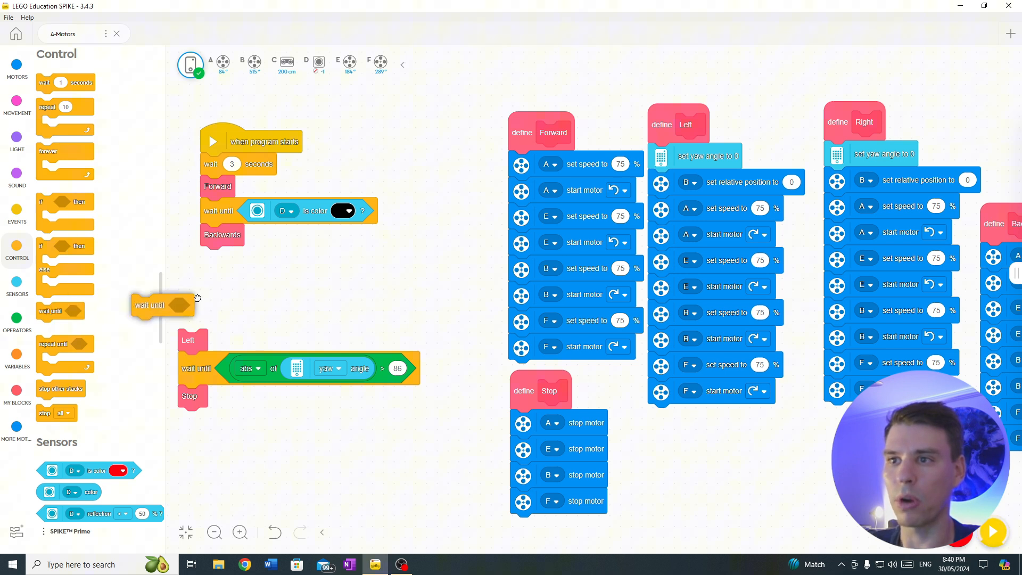
{"action": "left_click_drag", "start_coordinate": [161, 305], "coordinate": [231, 257]}
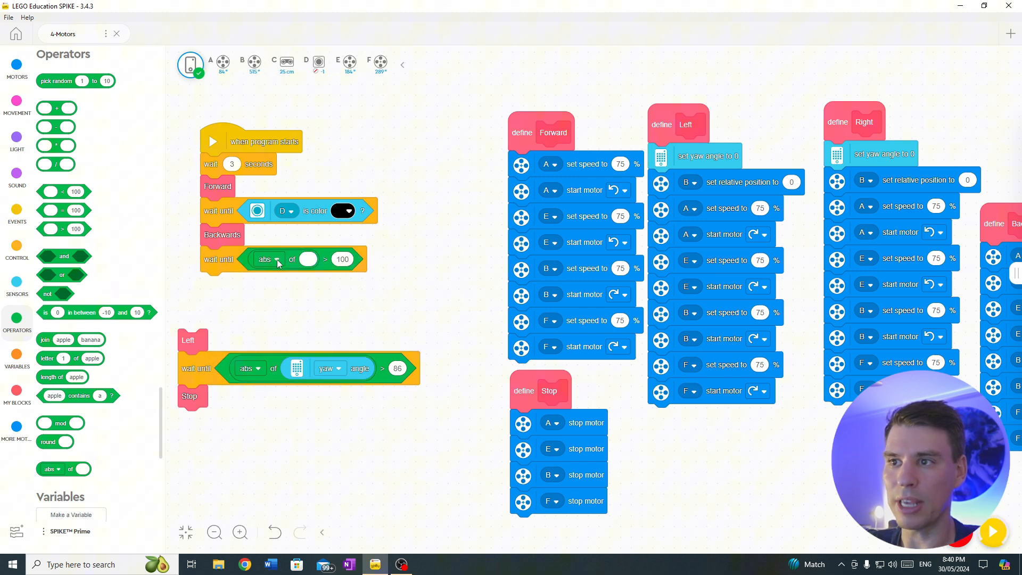
{"action": "left_click", "coordinate": [17, 65]}
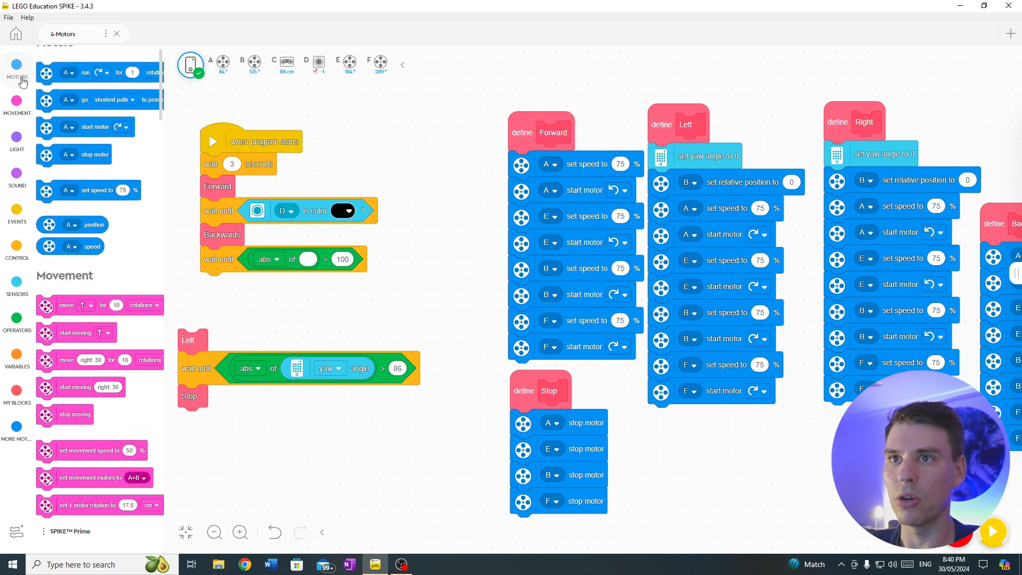
{"action": "left_click", "coordinate": [17, 283]}
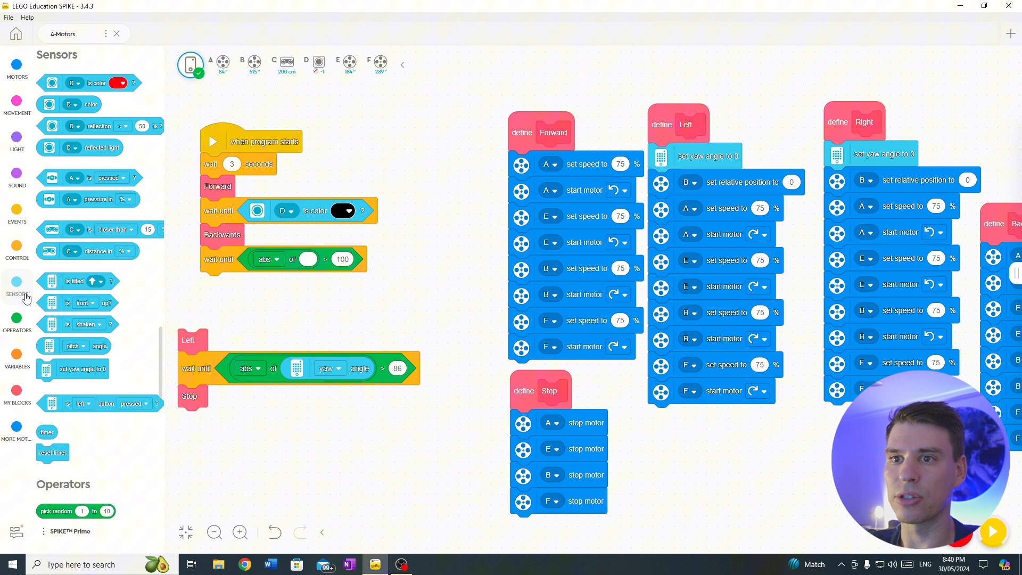
{"action": "left_click", "coordinate": [16, 427]}
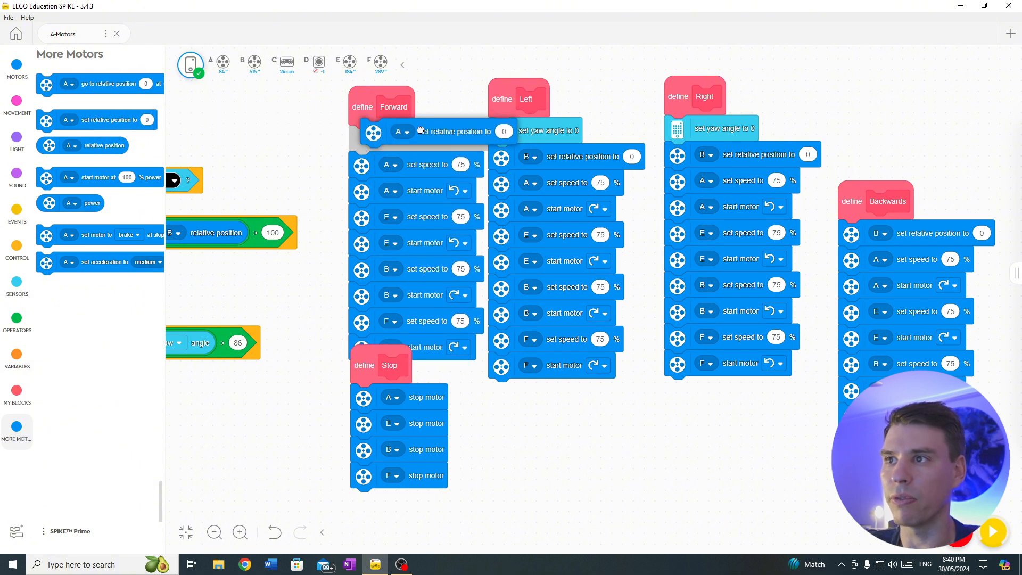
{"action": "left_click", "coordinate": [403, 132]}
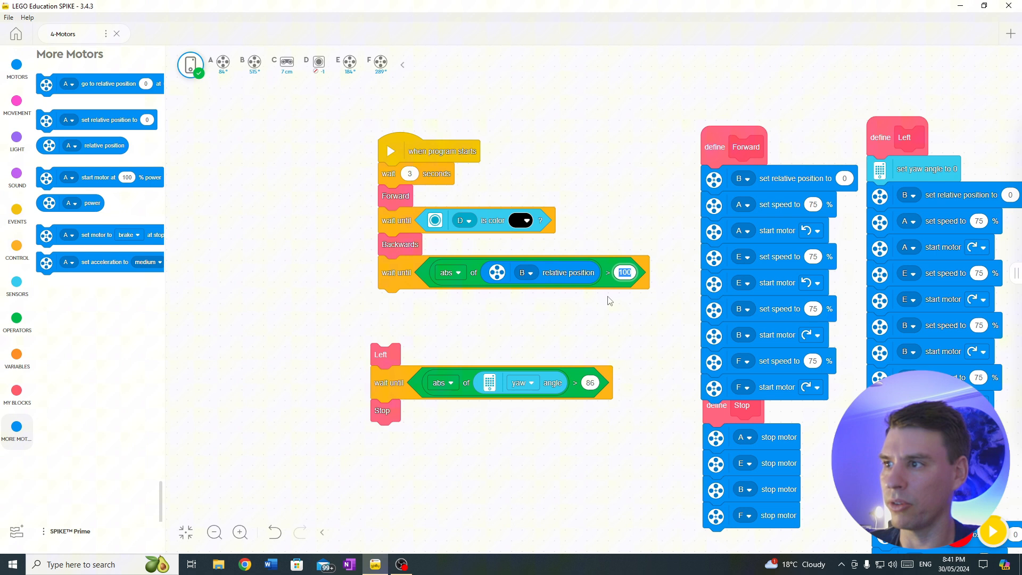
Step: Set the reverse distance threshold, turn Left until yaw passes 45, and set Stop aside
{"action": "type", "text": "360"}
{"action": "left_click", "coordinate": [588, 382]}
{"action": "type", "text": "45"}
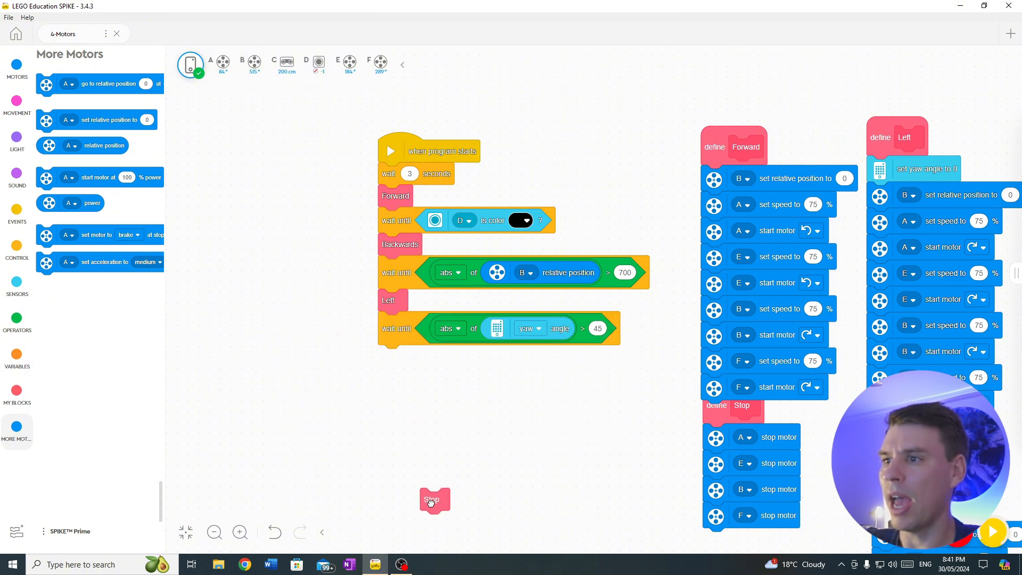
{"action": "left_click_drag", "start_coordinate": [433, 500], "coordinate": [377, 496]}
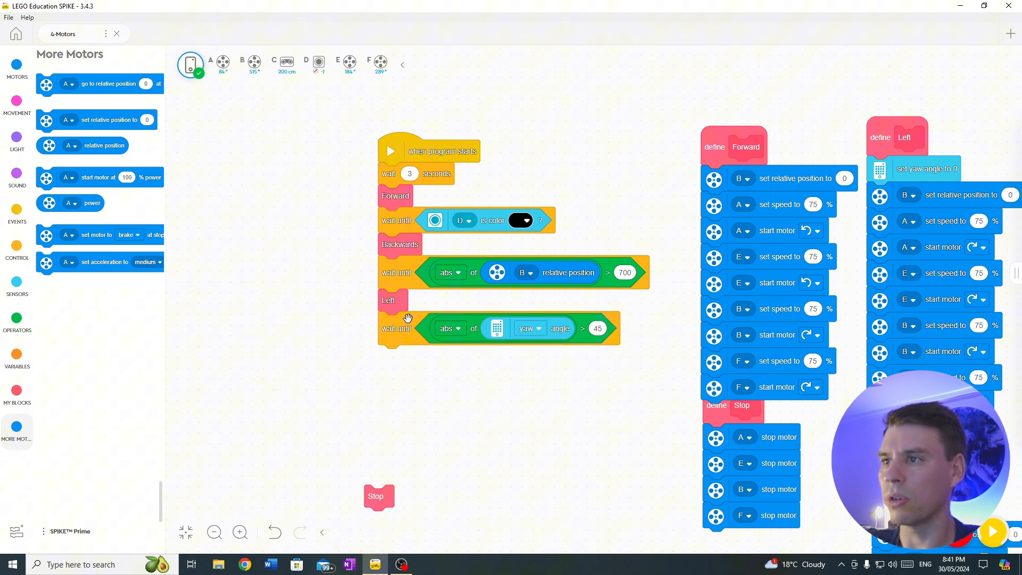
{"action": "left_click", "coordinate": [17, 248]}
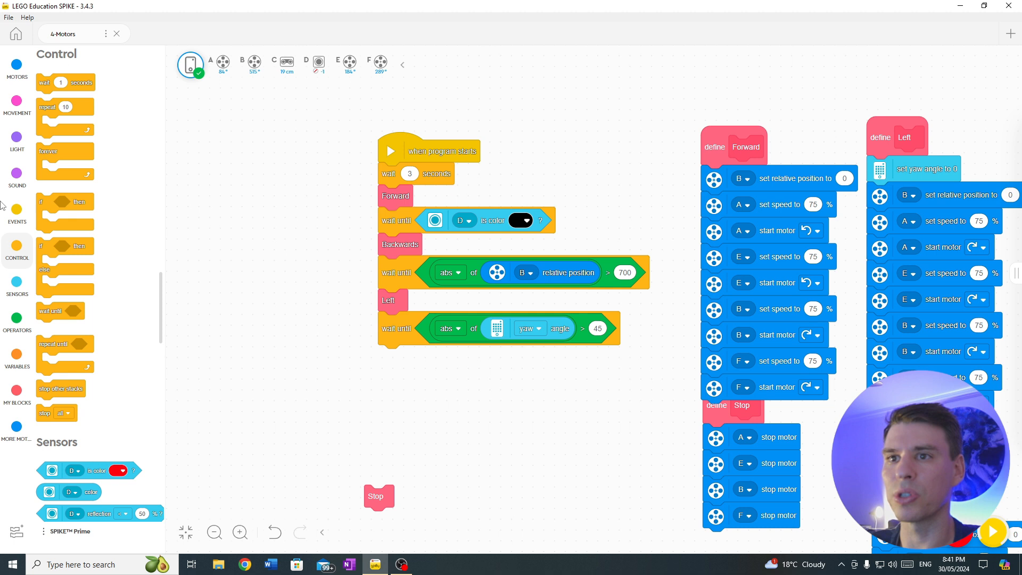